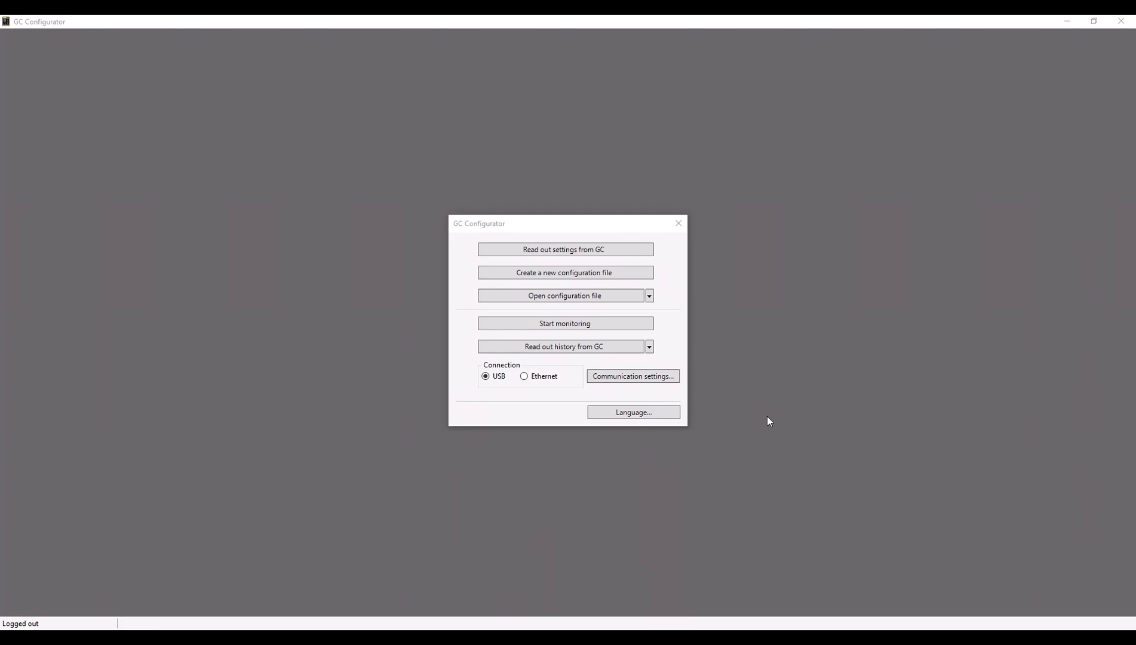
Begin a new GC-1000 configuration file in EASY programming mode.
{"action": "left_click", "coordinate": [563, 273]}
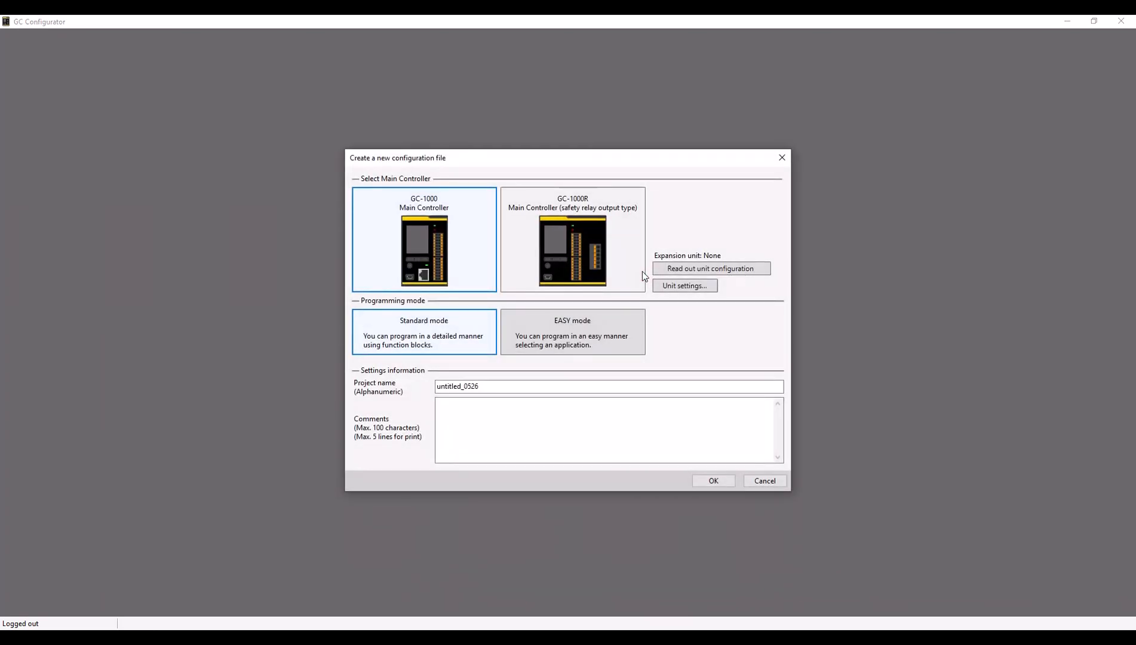
{"action": "mouse_move", "coordinate": [606, 336]}
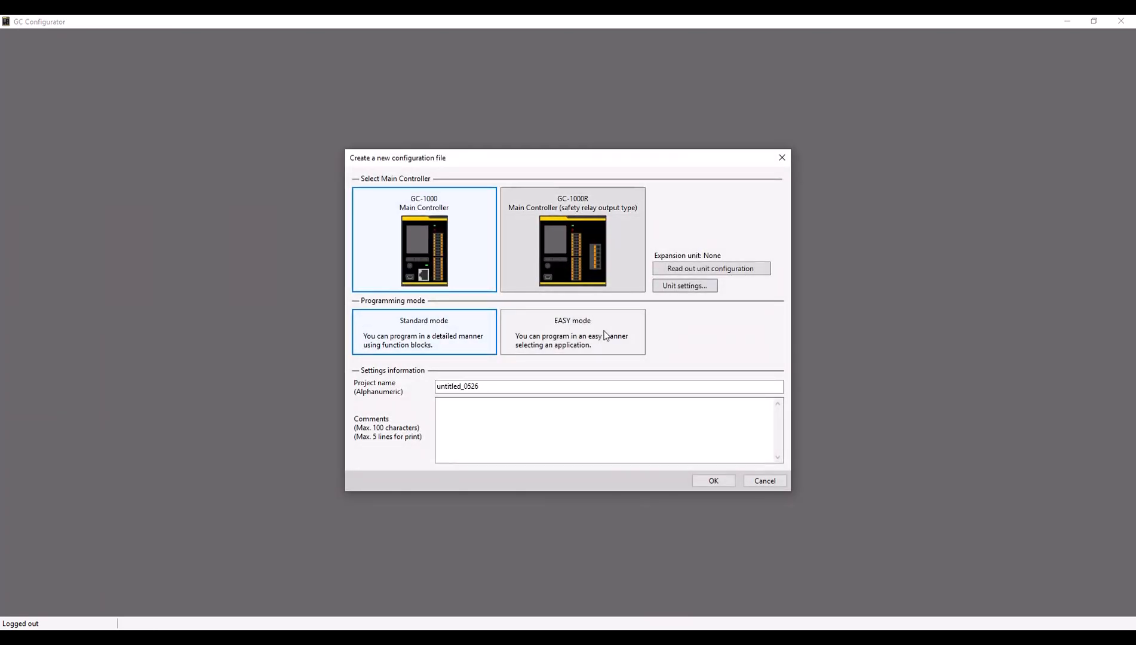
{"action": "left_click", "coordinate": [572, 331]}
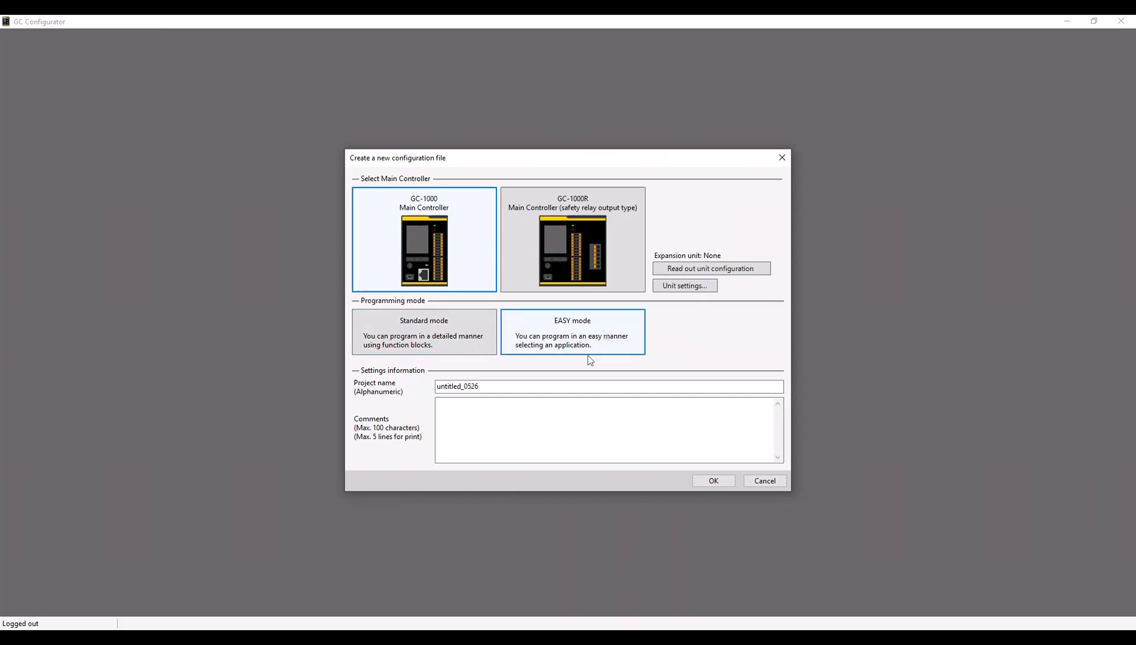
Replace the default project name with 'GC Example Program in EASY'.
{"action": "triple_click", "coordinate": [608, 385]}
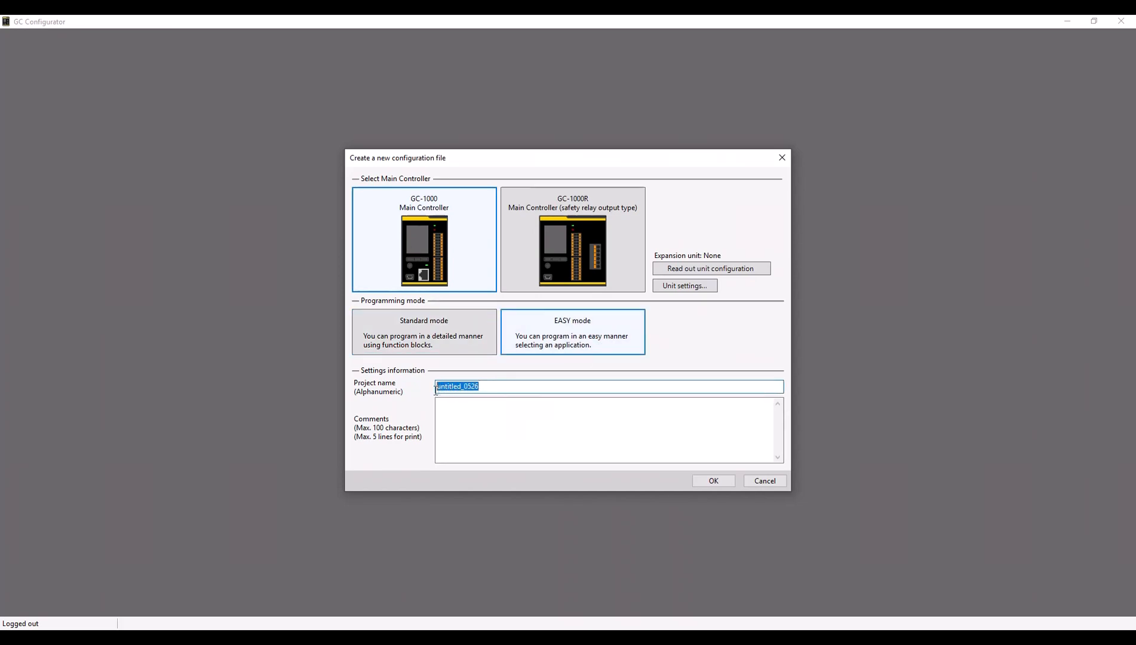
{"action": "type", "text": "GC"}
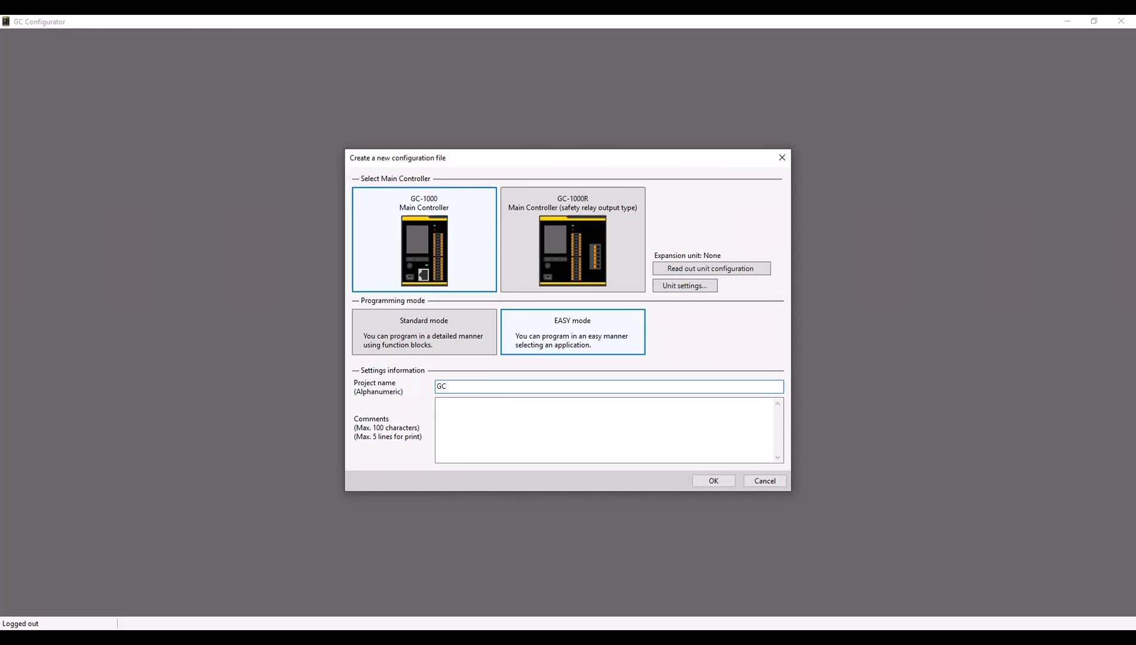
{"action": "type", "text": "Example"}
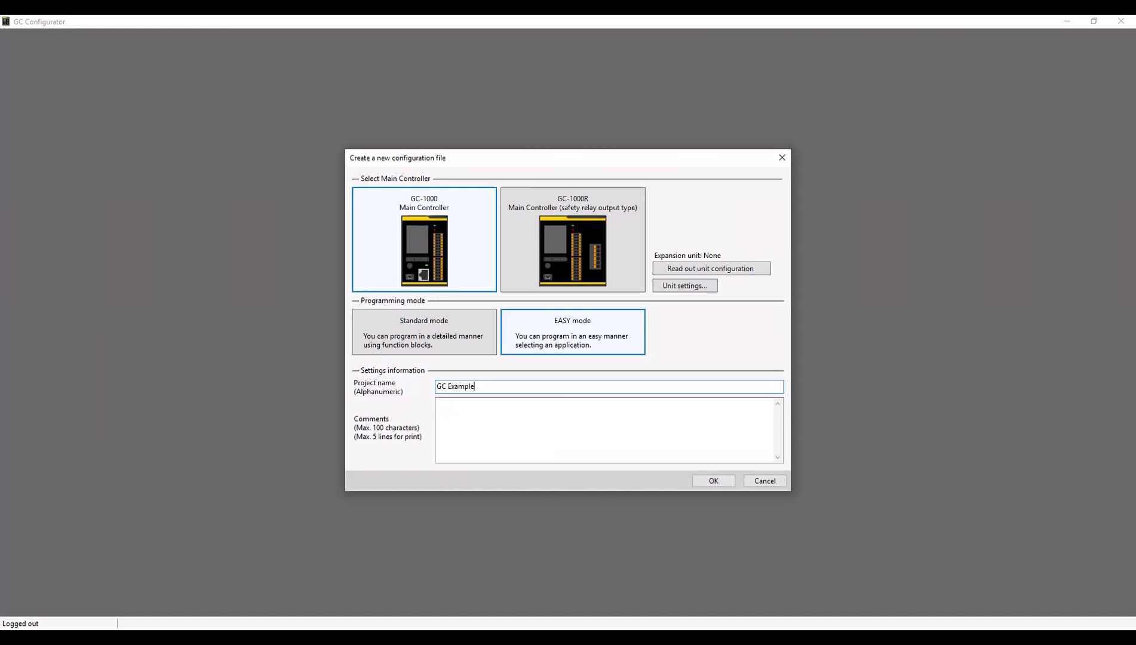
{"action": "type", "text": "Program"}
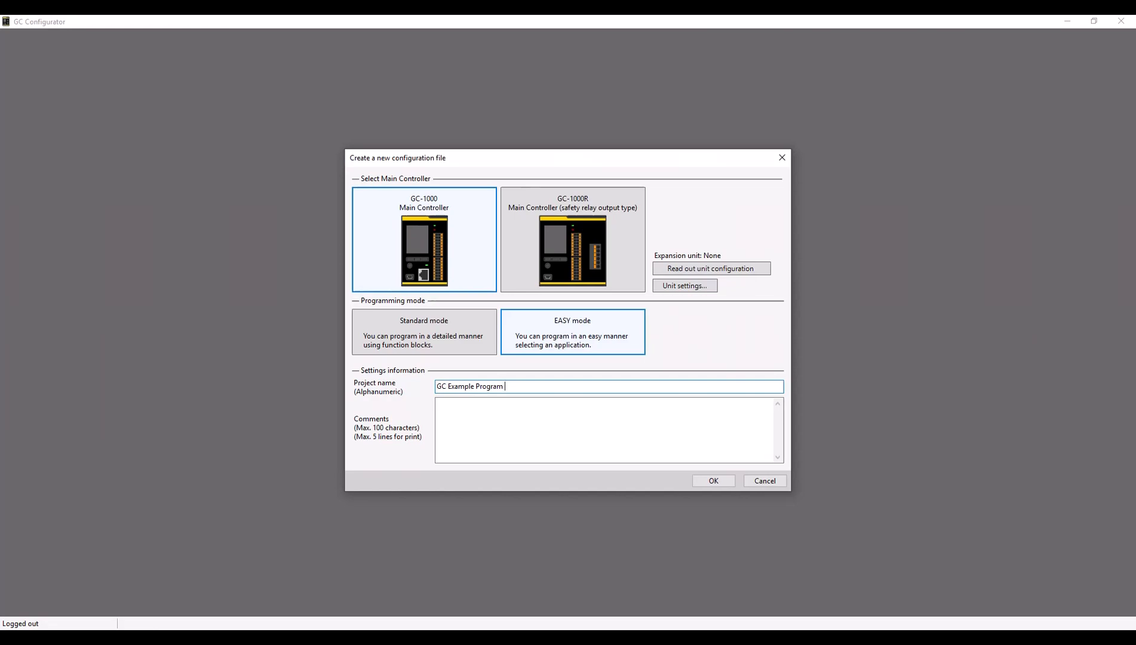
{"action": "type", "text": "in E"}
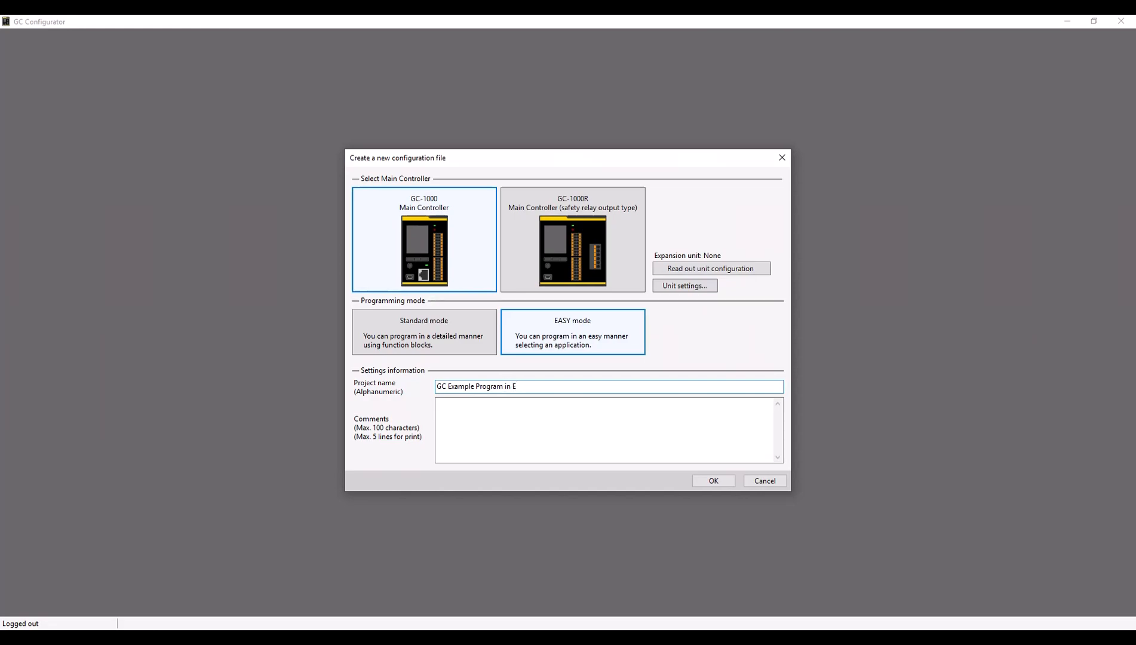
{"action": "type", "text": "ASY"}
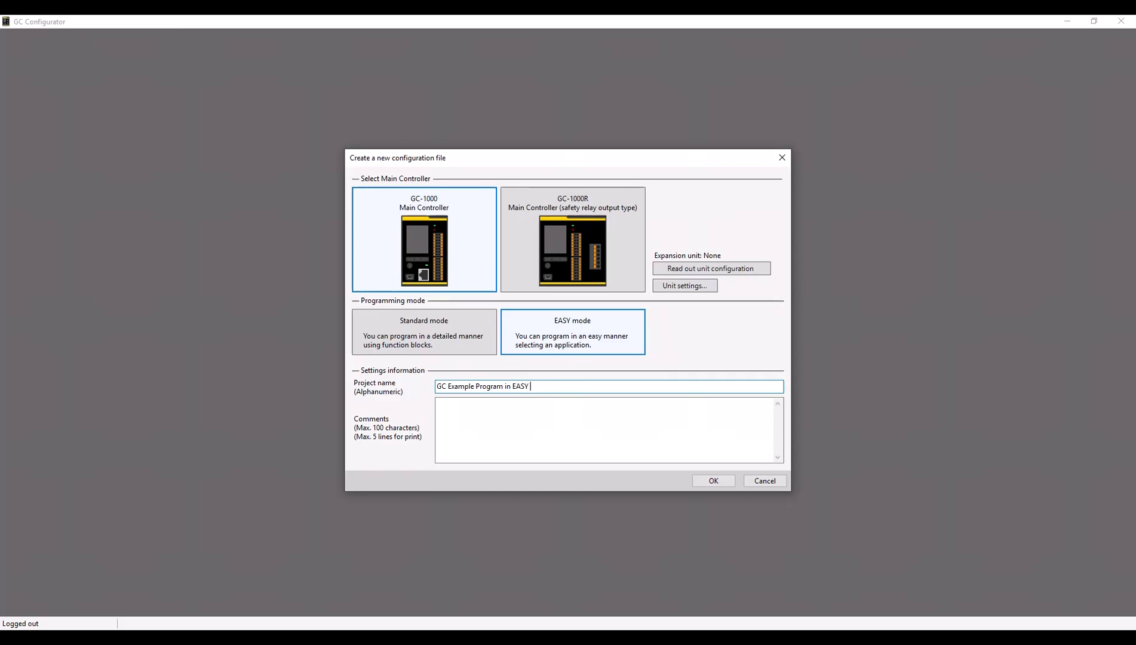
Create the project and add a GL-R series light curtain as input device GLR00.
{"action": "left_click", "coordinate": [712, 481]}
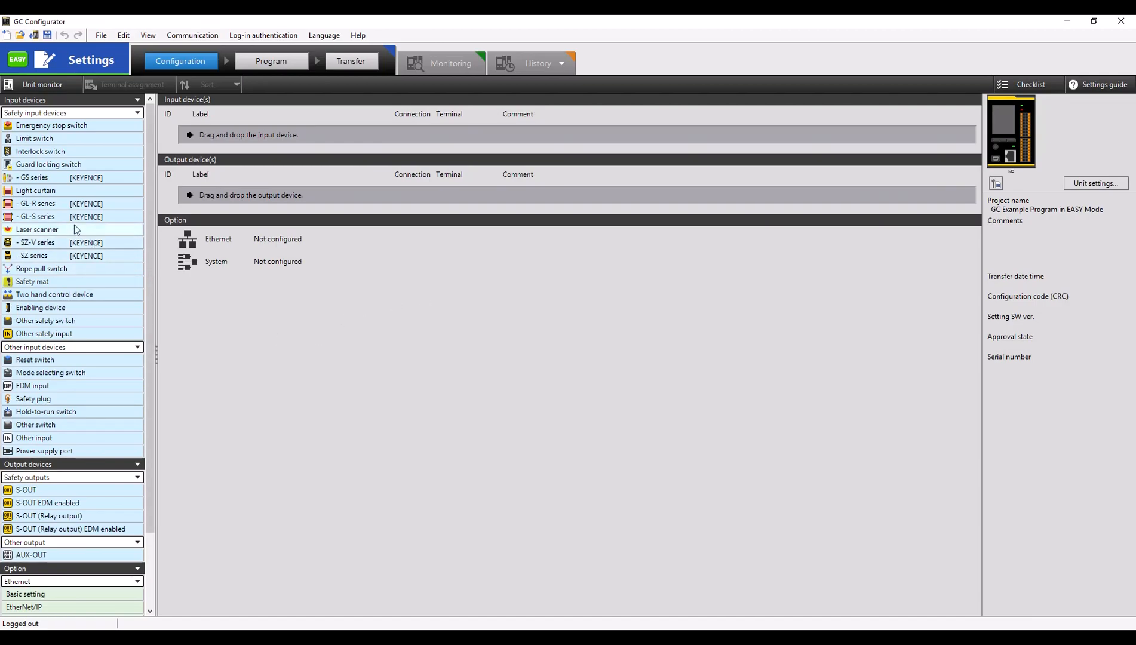
{"action": "left_click", "coordinate": [36, 204]}
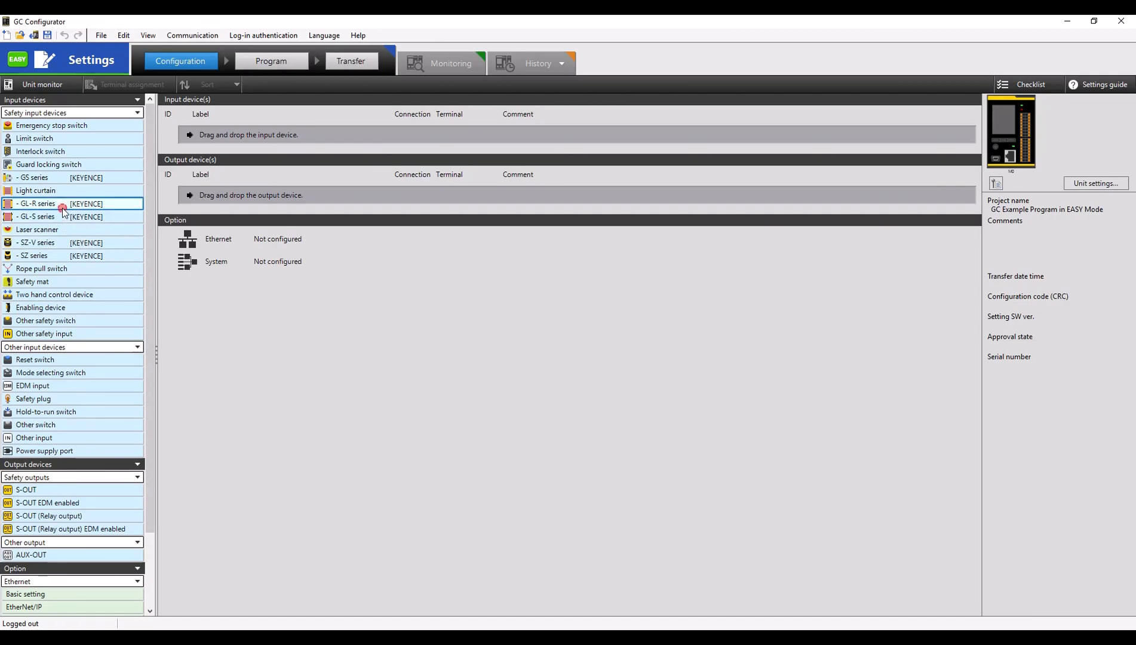
{"action": "left_click_drag", "start_coordinate": [36, 203], "coordinate": [260, 135]}
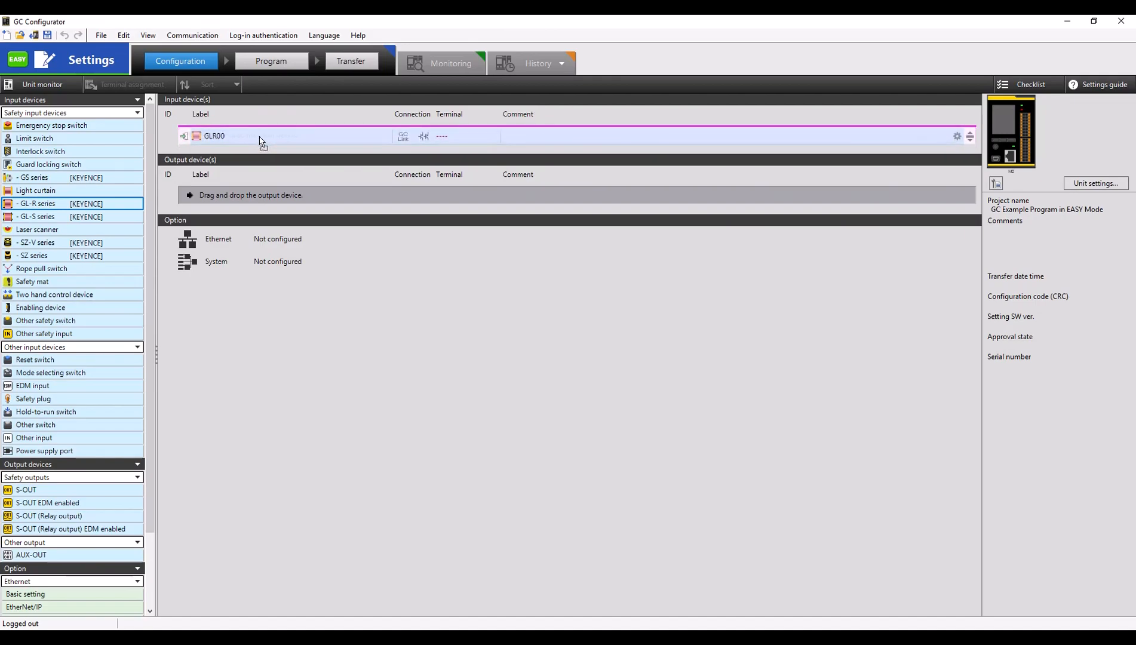
{"action": "left_click", "coordinate": [254, 135]}
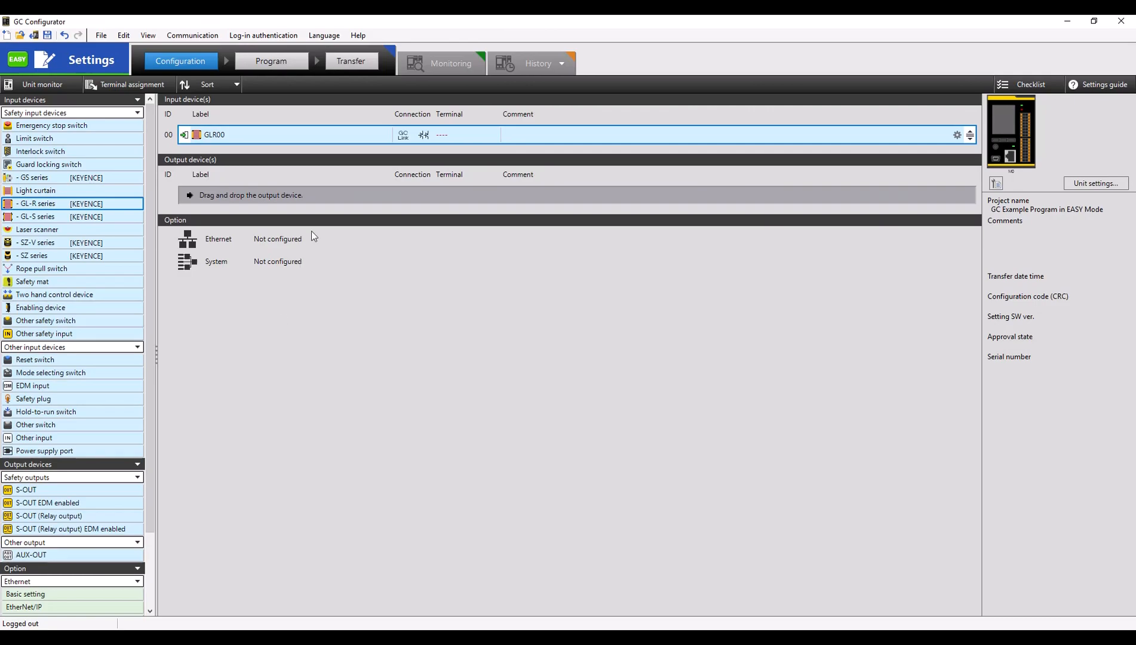
{"action": "left_click", "coordinate": [403, 135]}
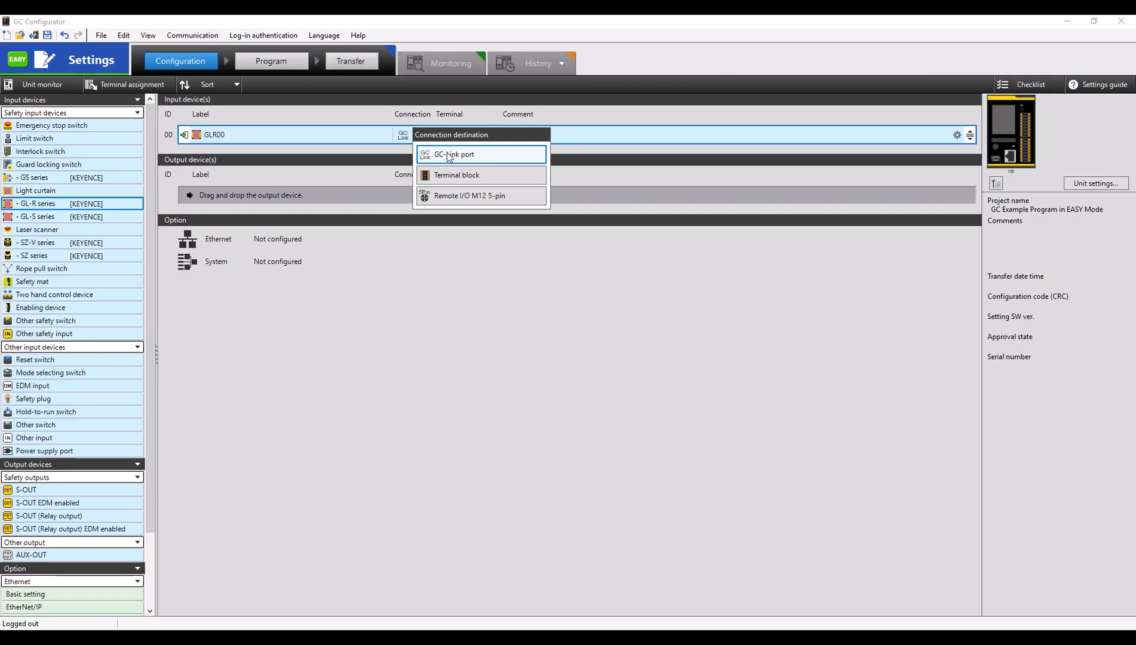
Connect GLR00 via the terminal block to terminals SI0–SI1 on controller M0.
{"action": "left_click", "coordinate": [456, 175]}
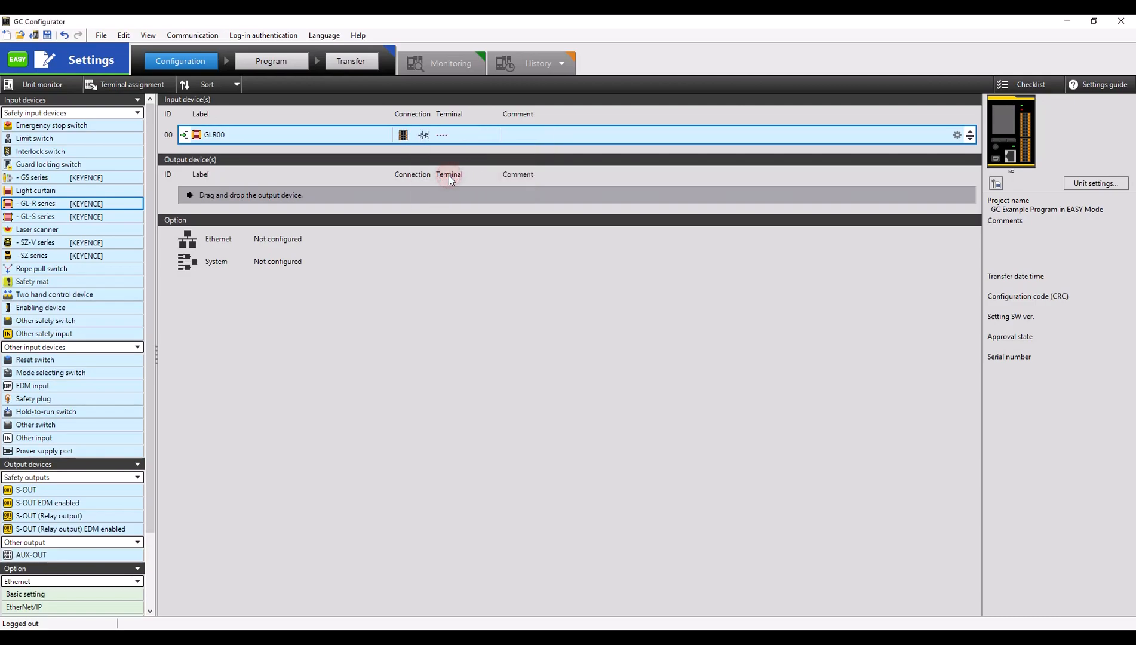
{"action": "mouse_move", "coordinate": [450, 187]}
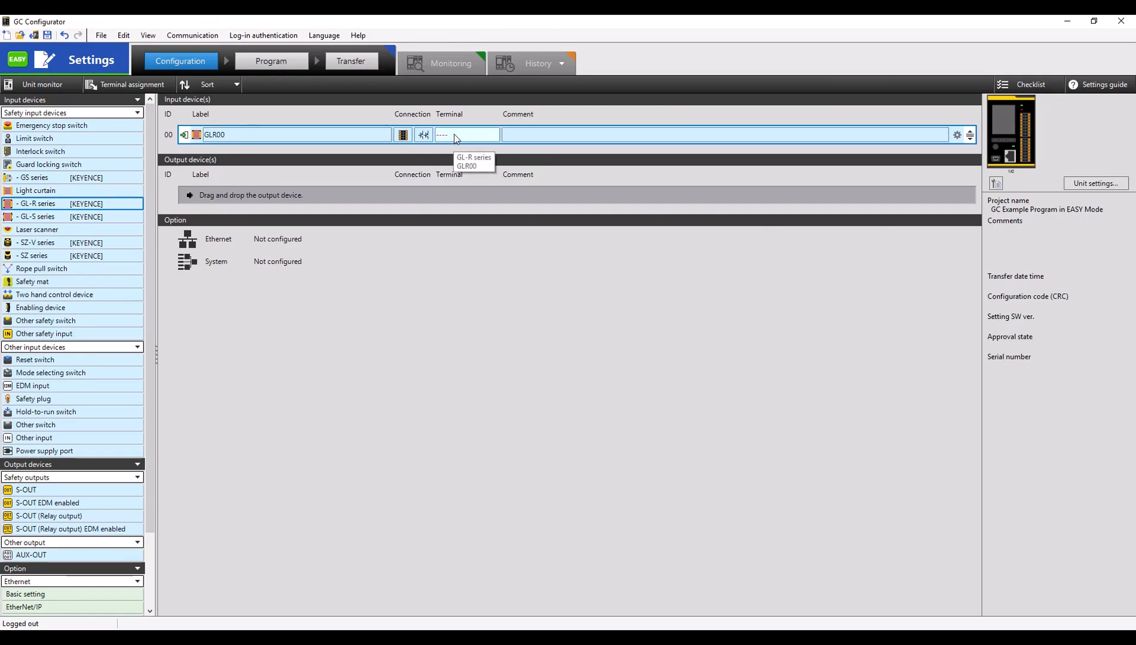
{"action": "left_click", "coordinate": [467, 135]}
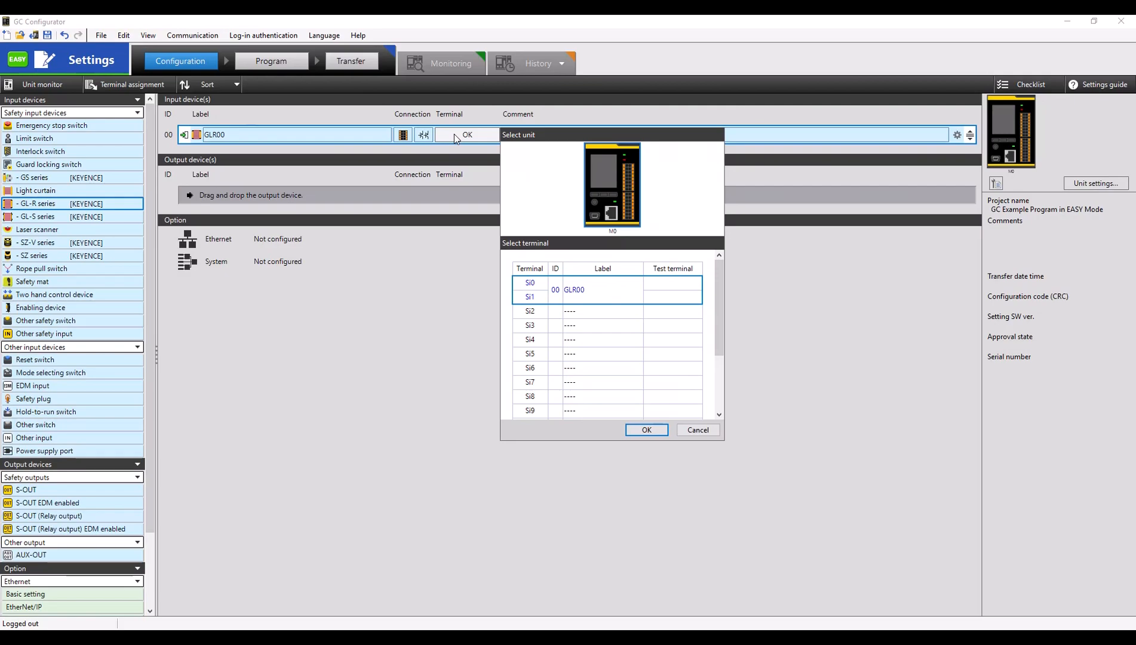
{"action": "mouse_move", "coordinate": [593, 167]}
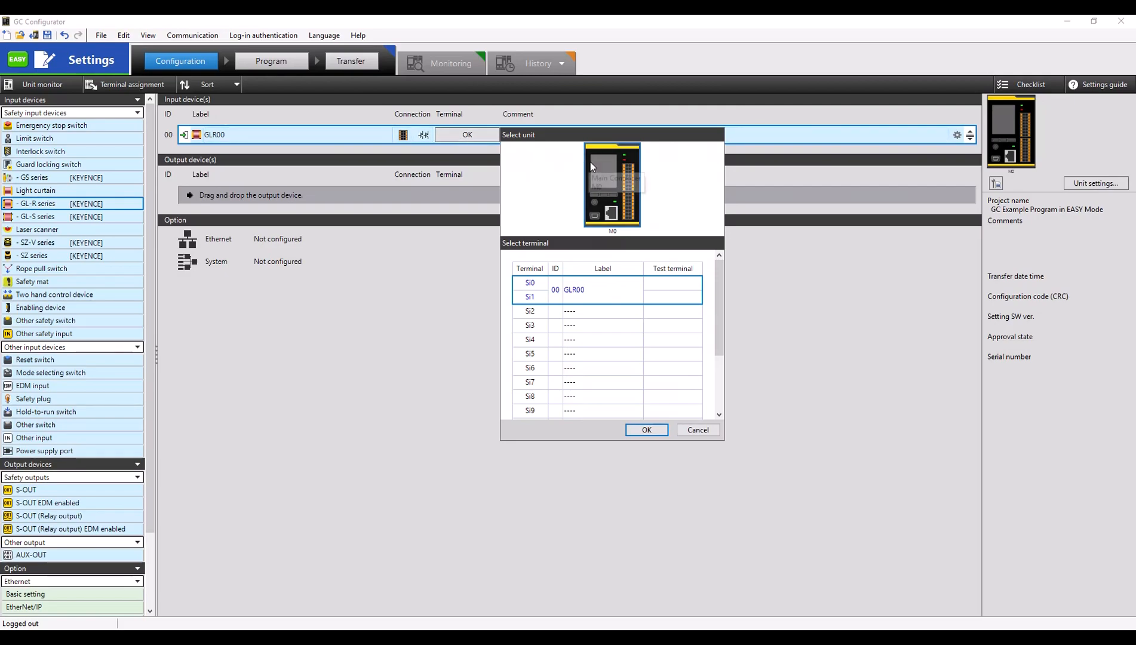
{"action": "mouse_move", "coordinate": [549, 310]}
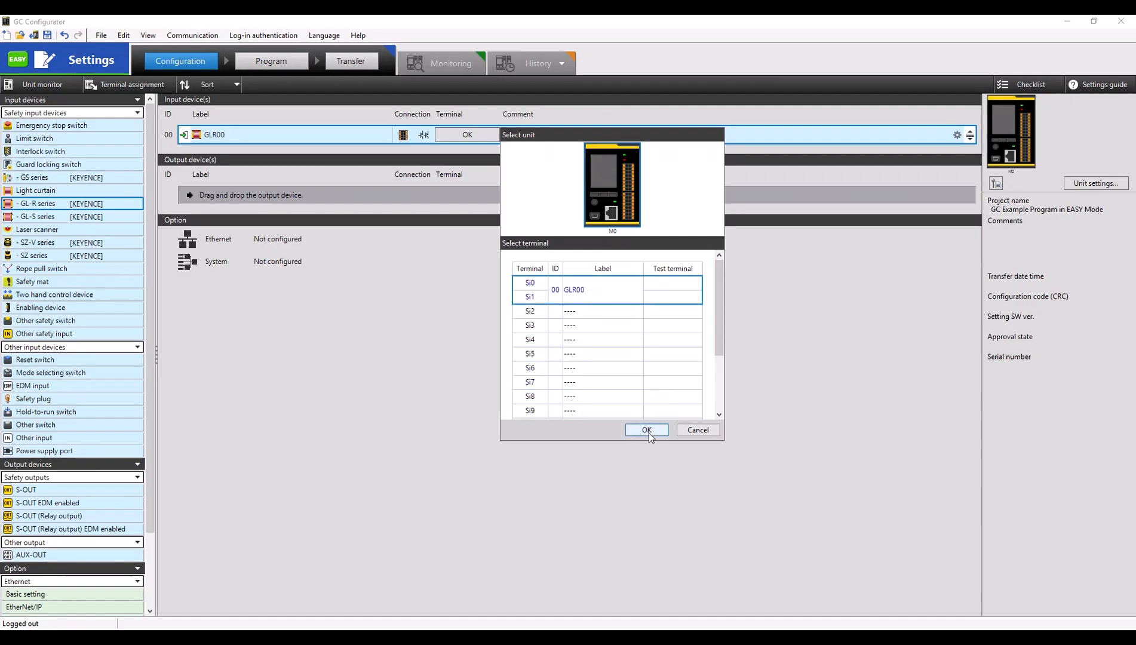
{"action": "left_click", "coordinate": [645, 430]}
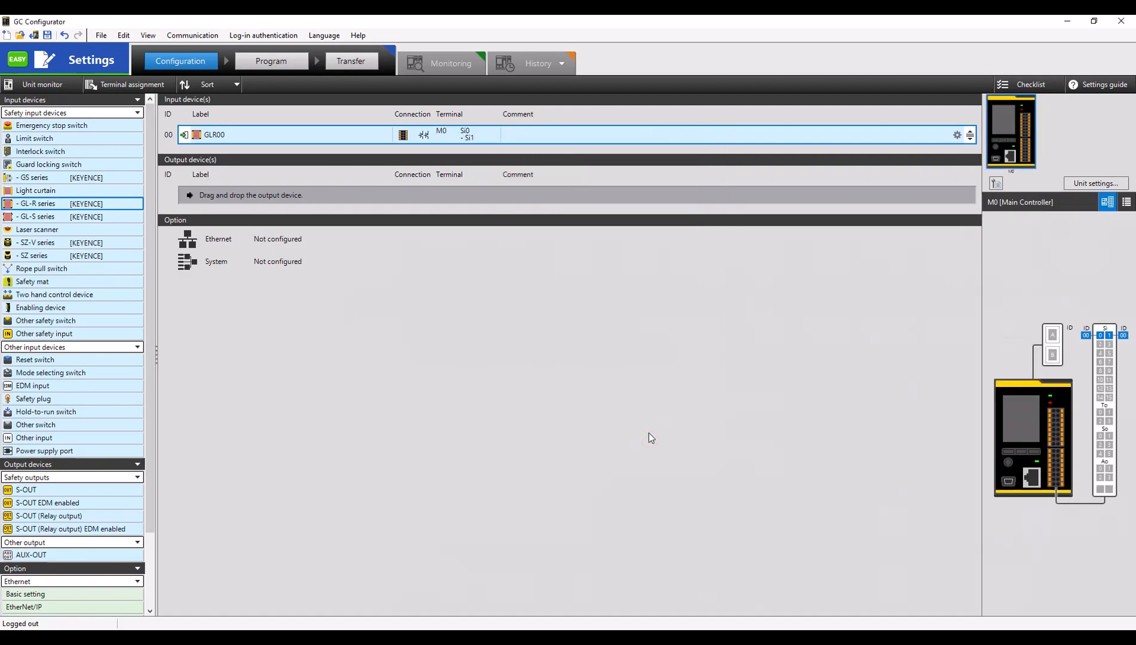
{"action": "mouse_move", "coordinate": [515, 425]}
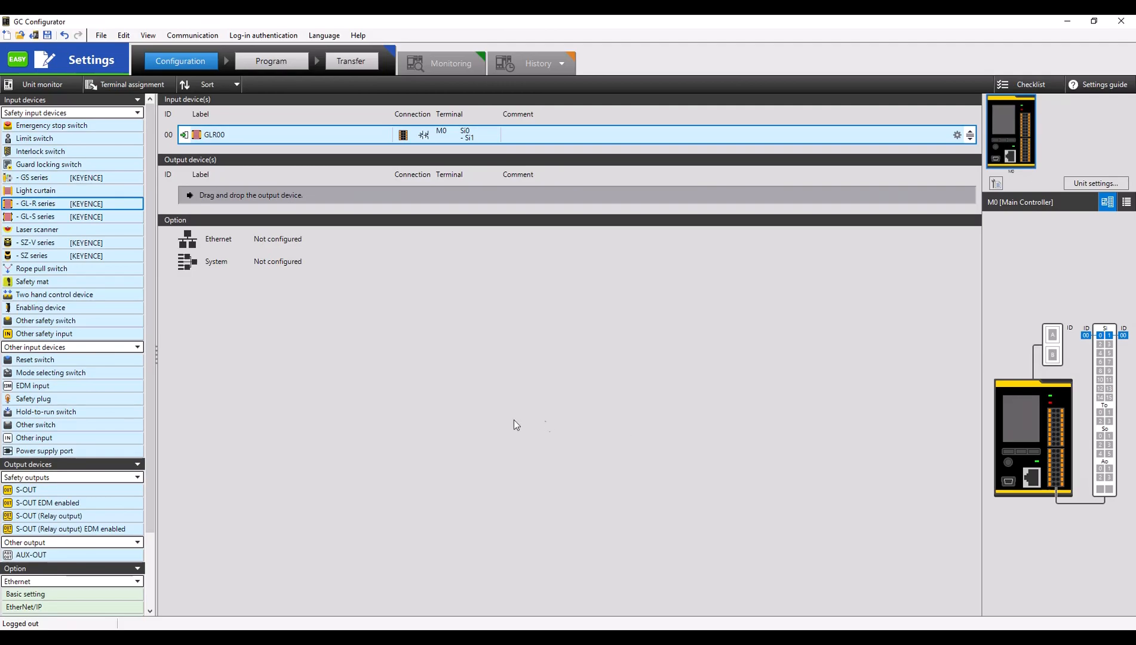
{"action": "mouse_move", "coordinate": [135, 246]}
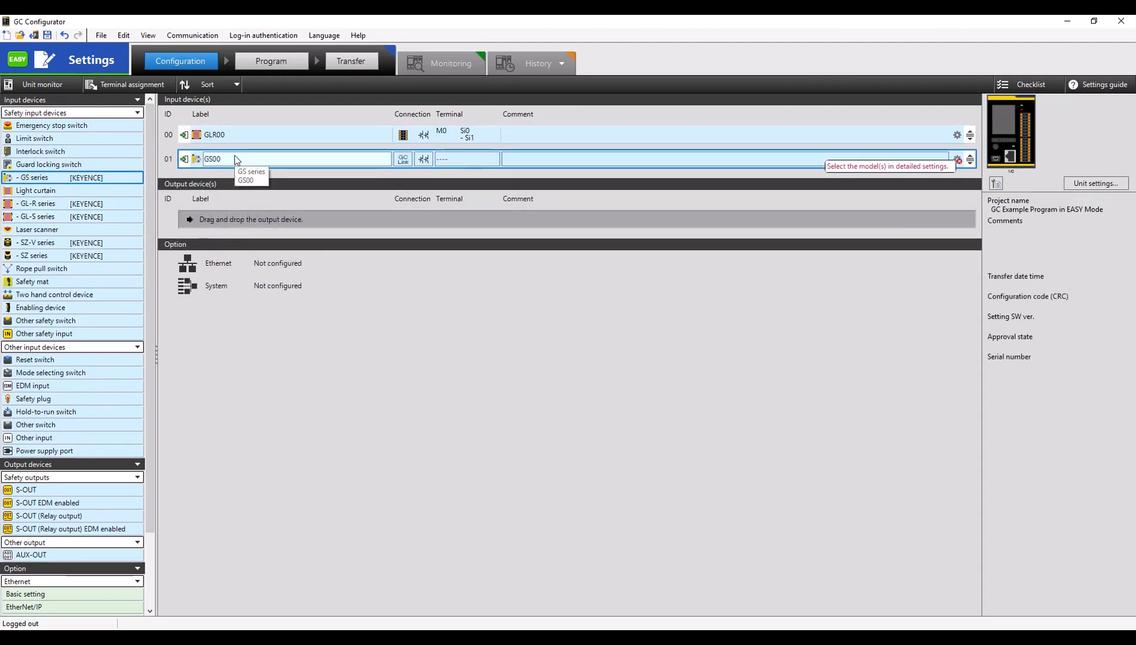
{"action": "mouse_move", "coordinate": [404, 159]}
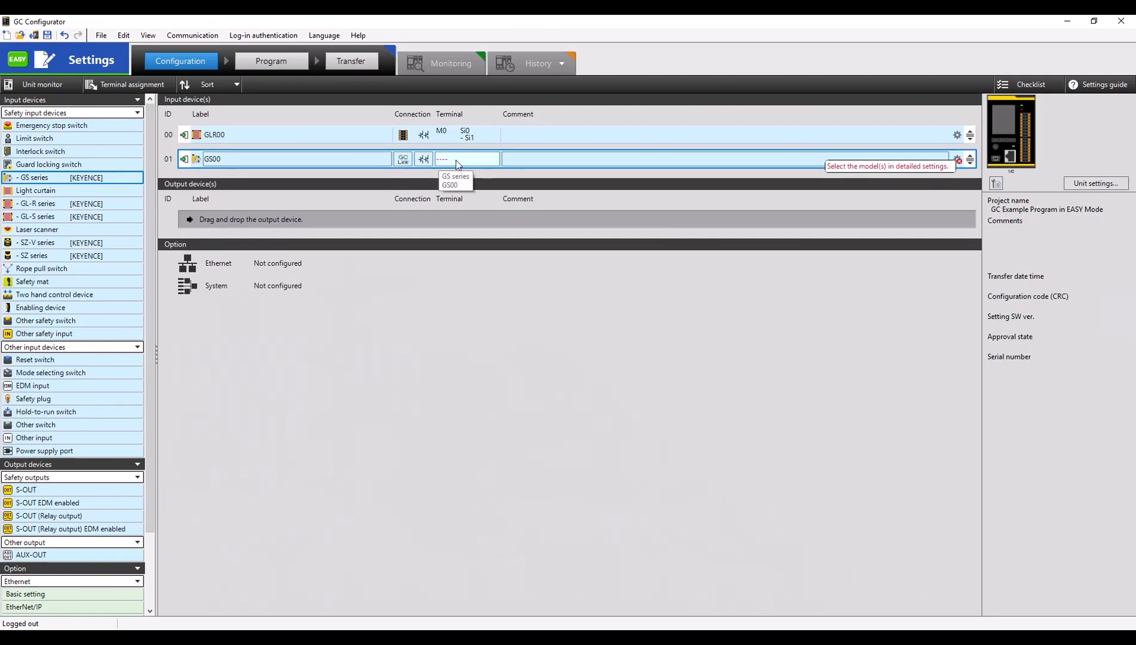
Assign GS00 to Port A of M0 with 2NC operation mode.
{"action": "left_click", "coordinate": [467, 159]}
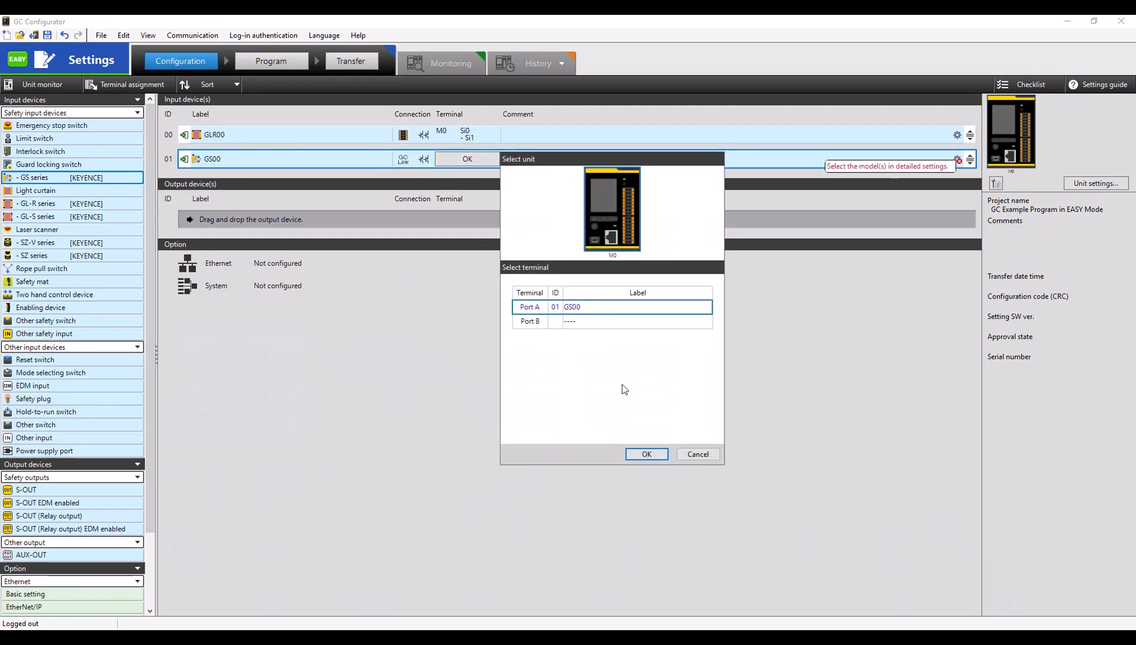
{"action": "left_click", "coordinate": [645, 454]}
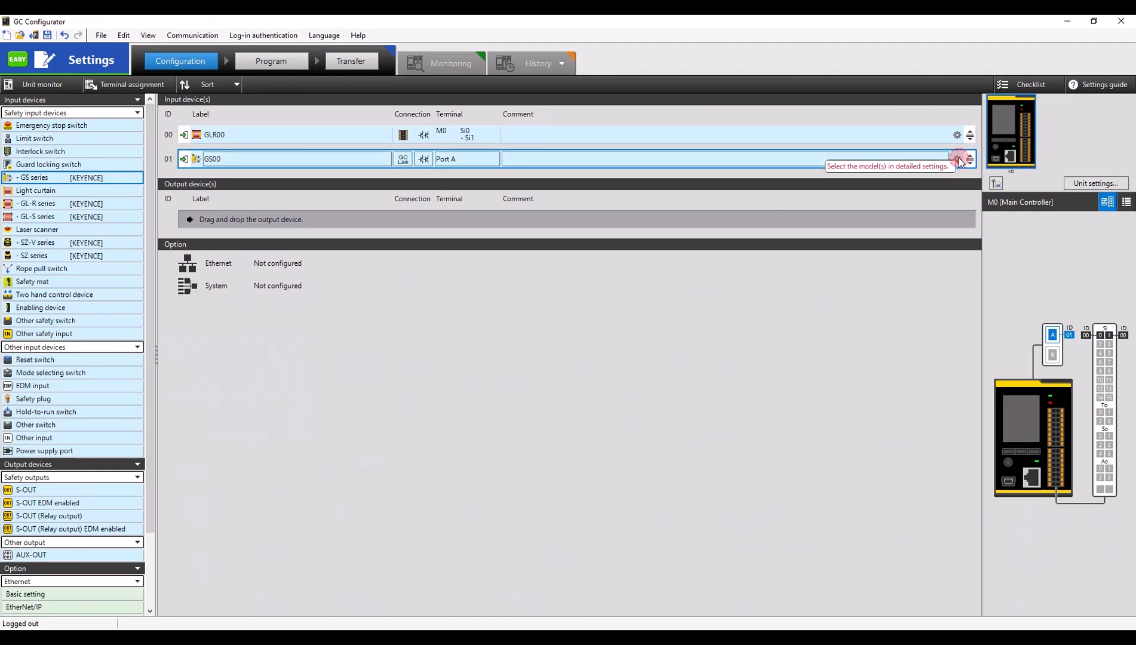
{"action": "left_click", "coordinate": [958, 158]}
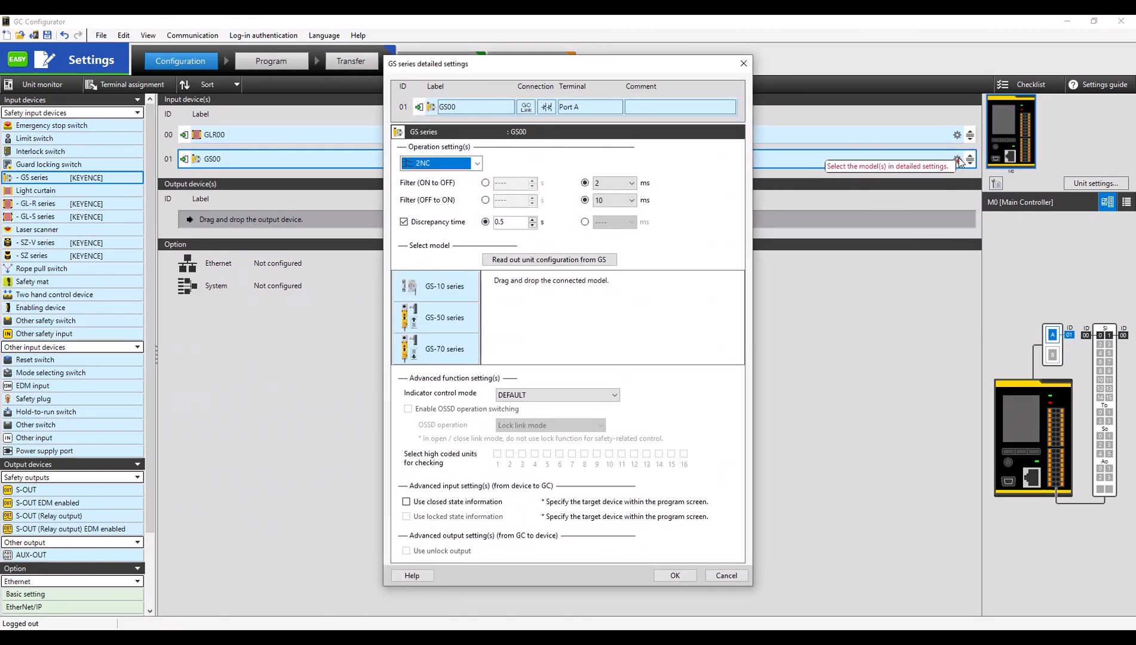
{"action": "mouse_move", "coordinate": [676, 264]}
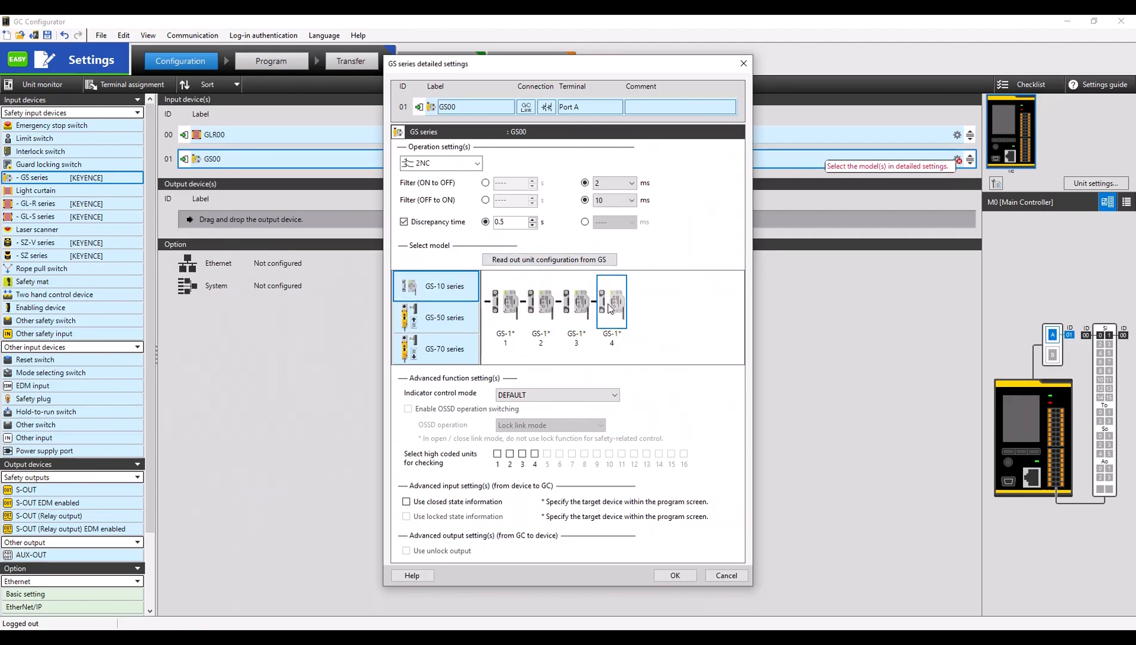
{"action": "mouse_move", "coordinate": [663, 303]}
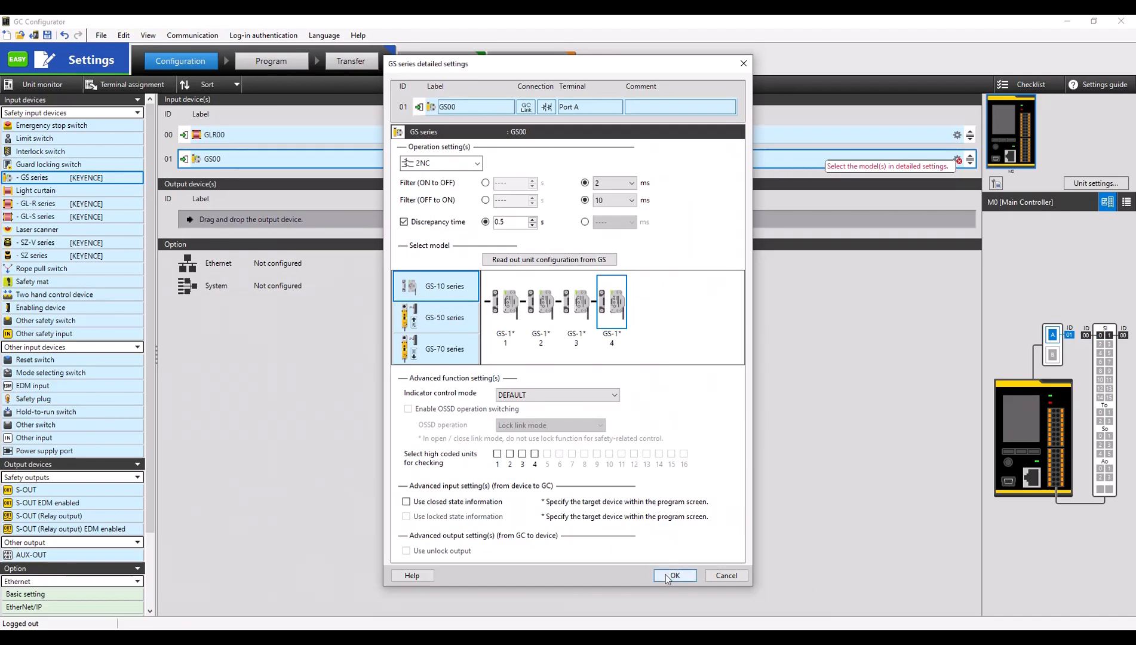
Confirm GS00 as a four-unit GS-10 series chain.
{"action": "left_click", "coordinate": [673, 575]}
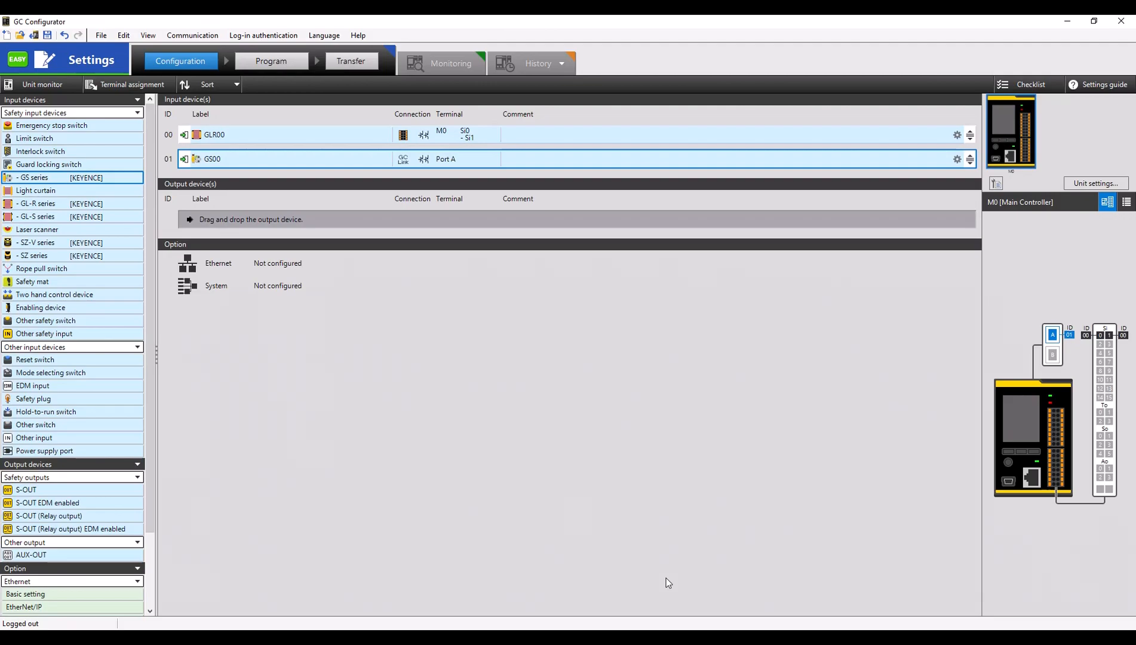
{"action": "mouse_move", "coordinate": [172, 489]}
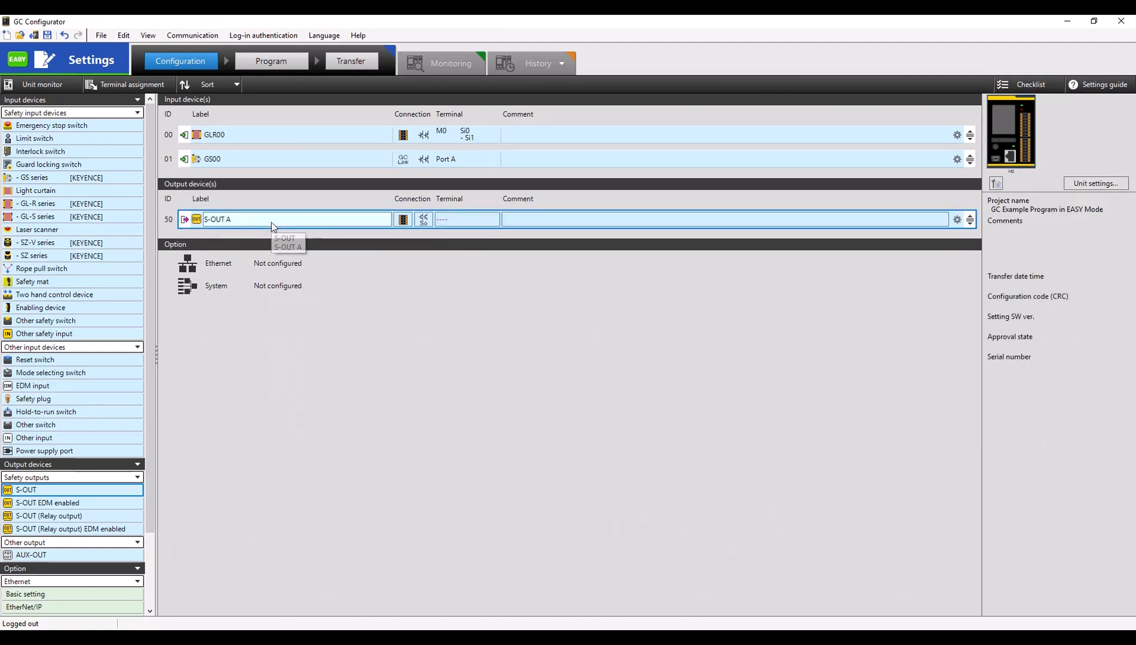
{"action": "mouse_move", "coordinate": [460, 221]}
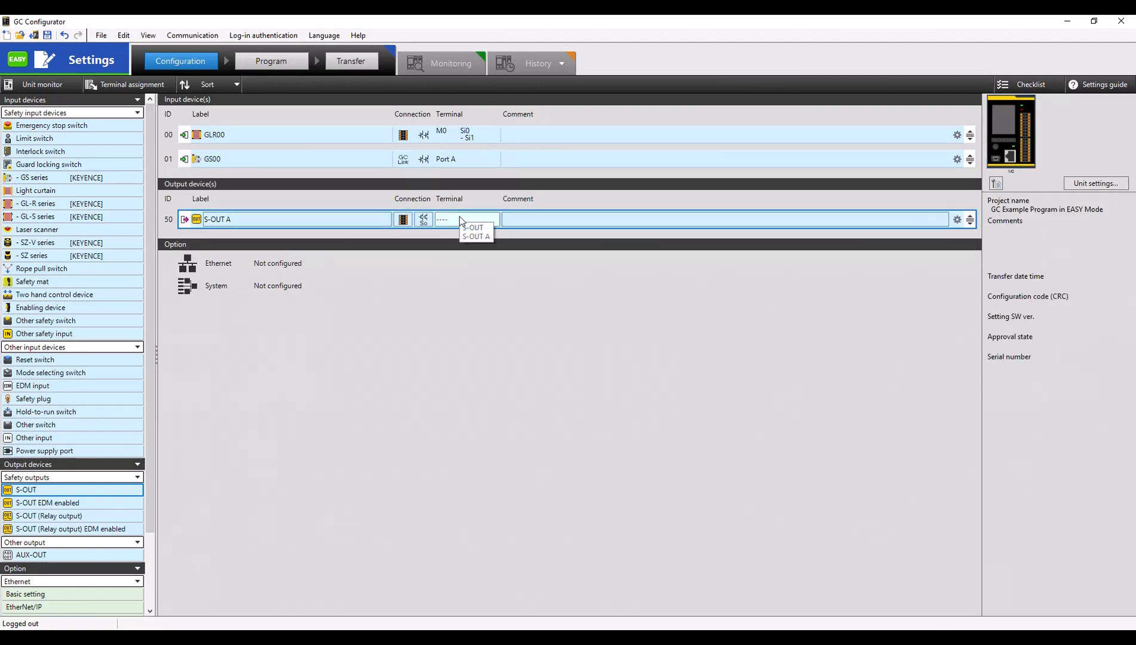
Choose the terminal assignment for safety output S-OUT A.
{"action": "left_click", "coordinate": [463, 218]}
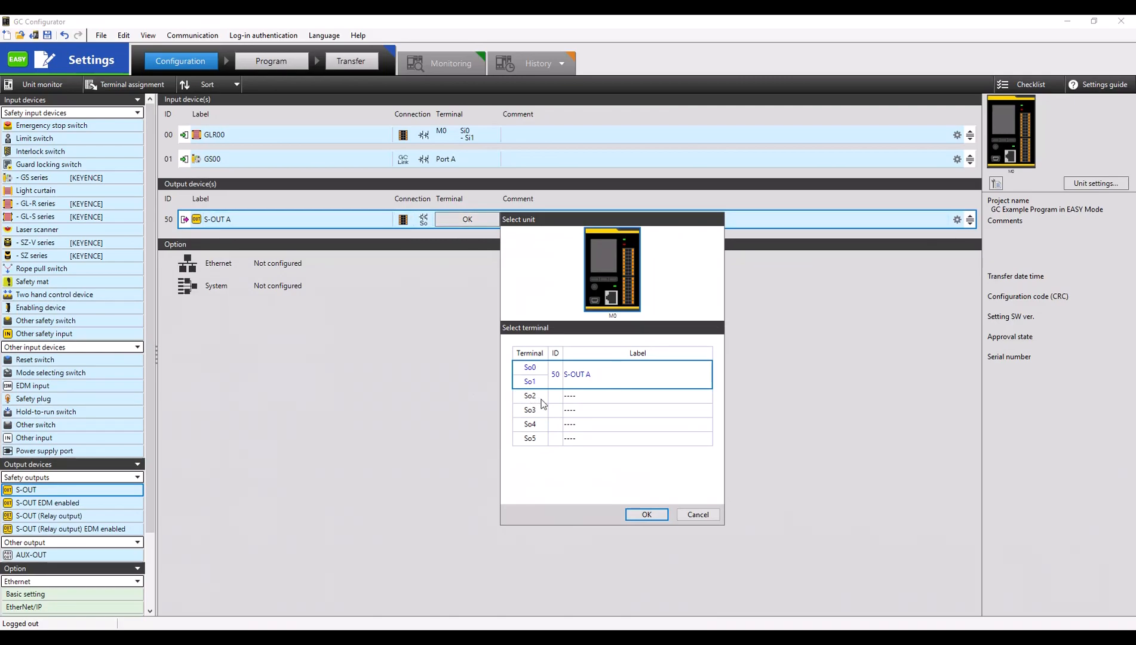
Assign S-OUT A to output terminals So0–So1 on M0 and move to the Program step.
{"action": "left_click", "coordinate": [529, 399]}
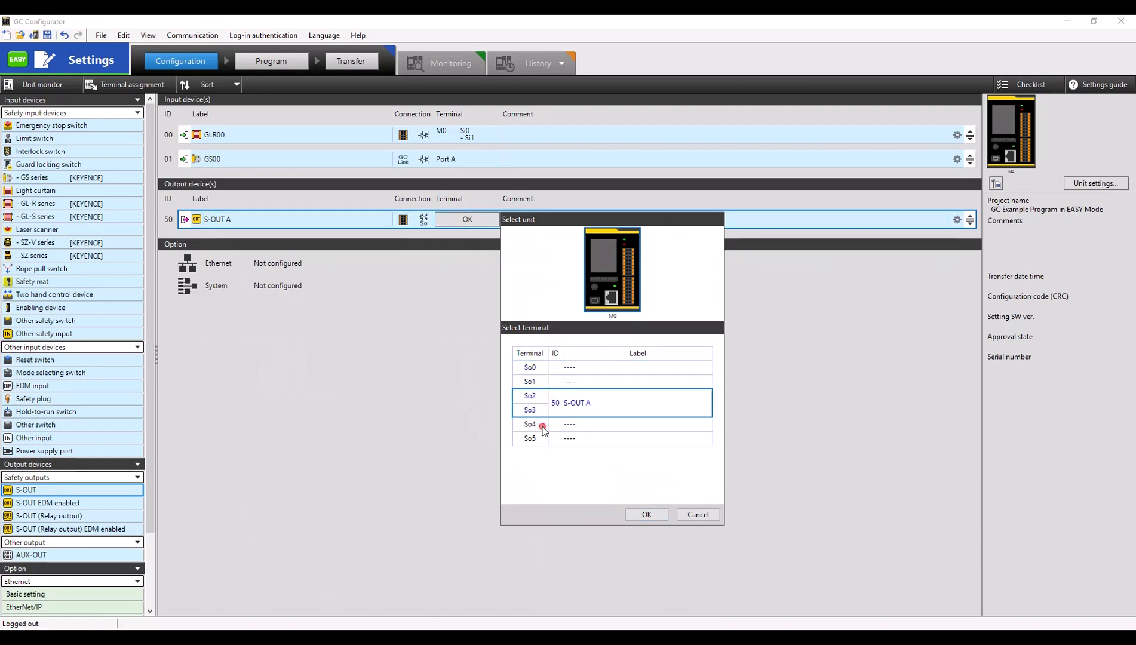
{"action": "left_click", "coordinate": [542, 427]}
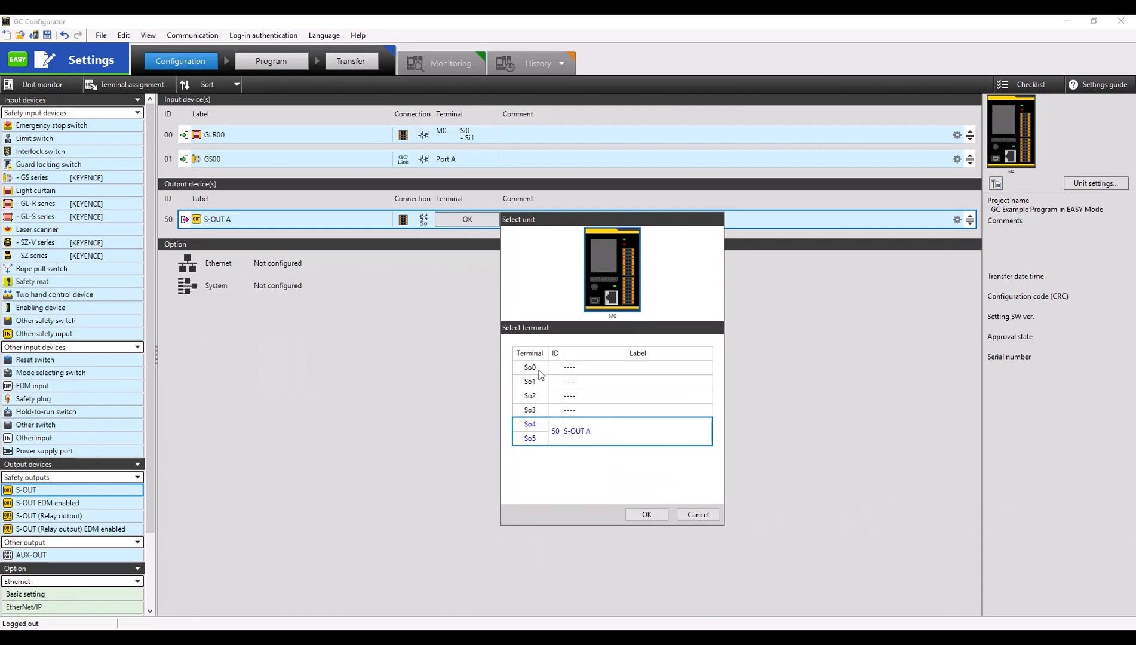
{"action": "left_click", "coordinate": [529, 368]}
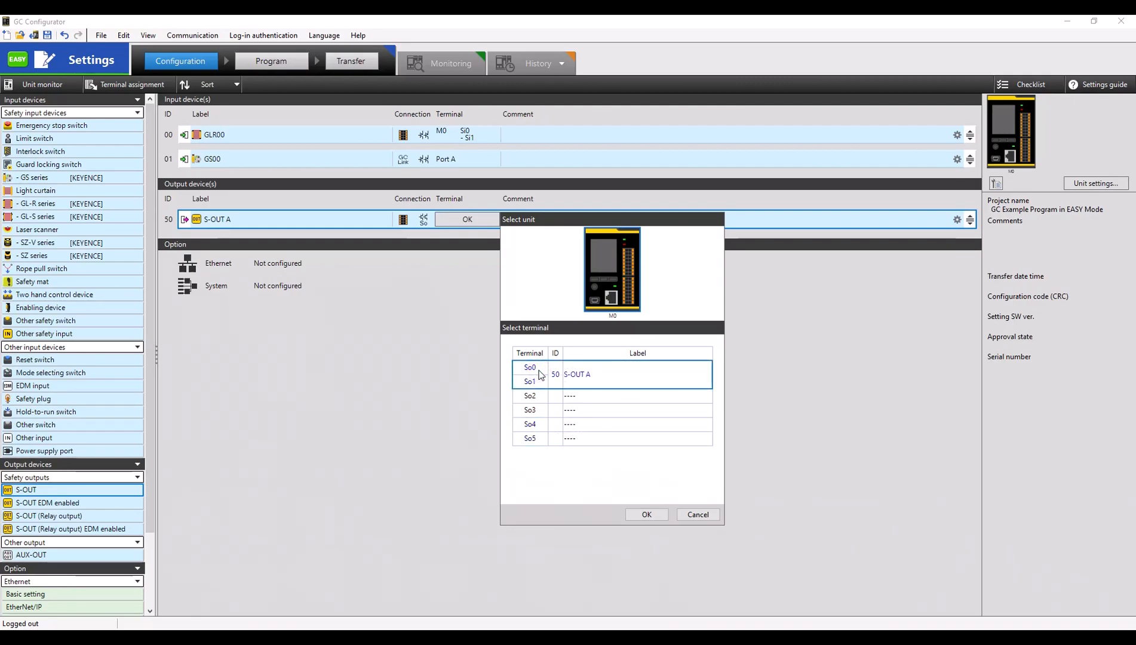
{"action": "left_click", "coordinate": [646, 514]}
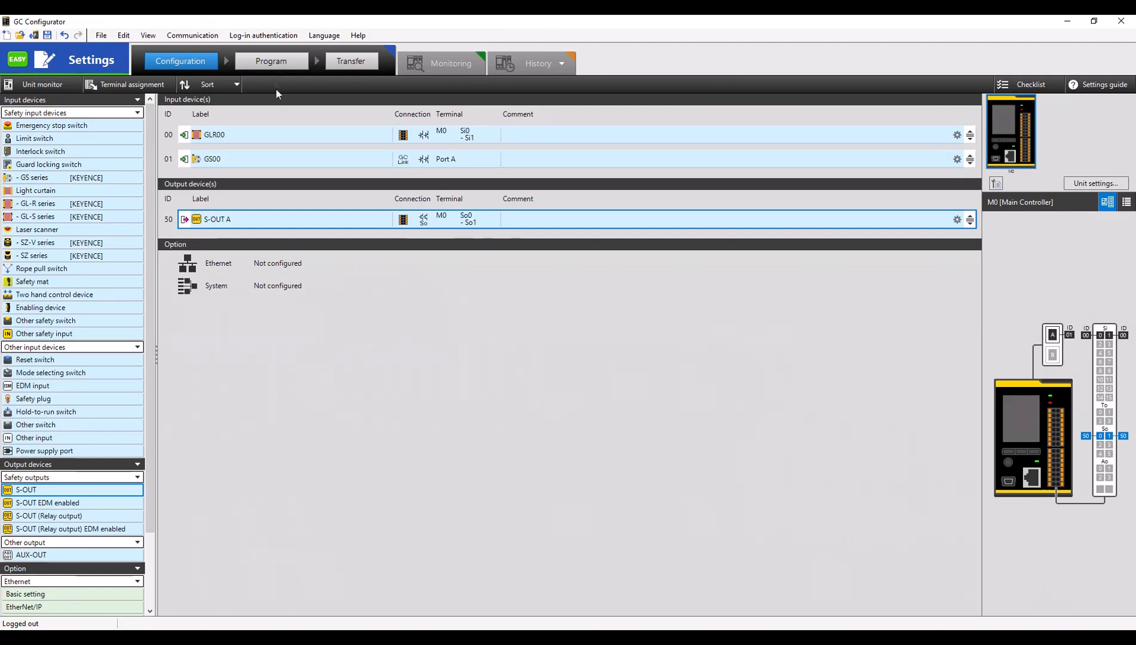
{"action": "left_click", "coordinate": [271, 61]}
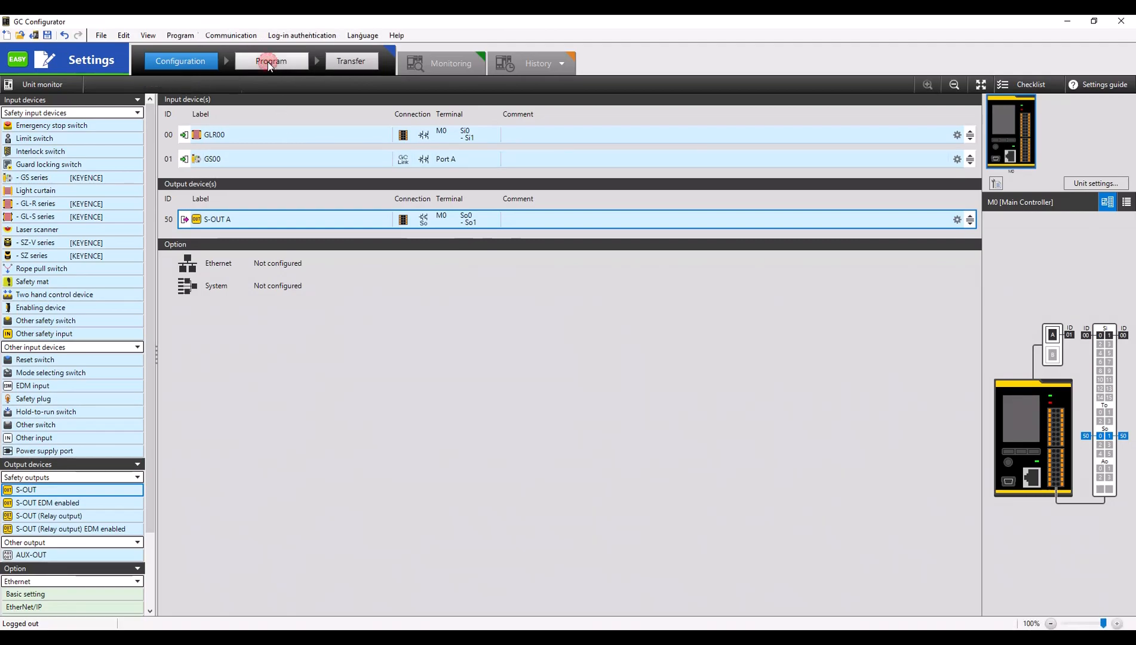
Select Auto-reset as the application for the S-OUT A program.
{"action": "left_click", "coordinate": [271, 61]}
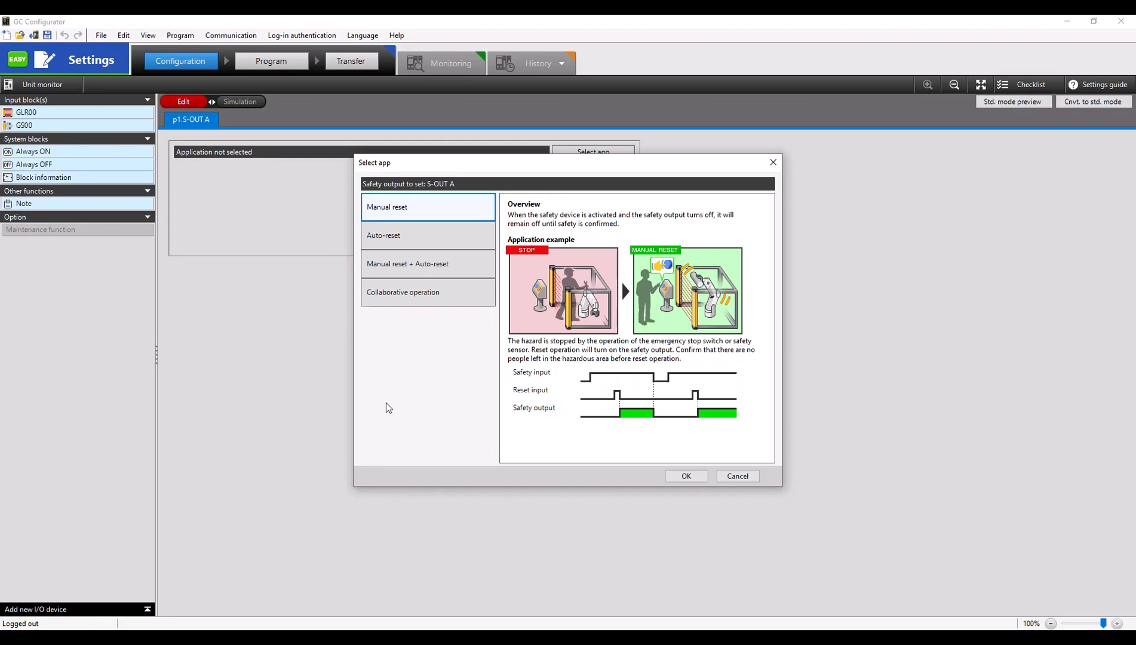
{"action": "mouse_move", "coordinate": [304, 311]}
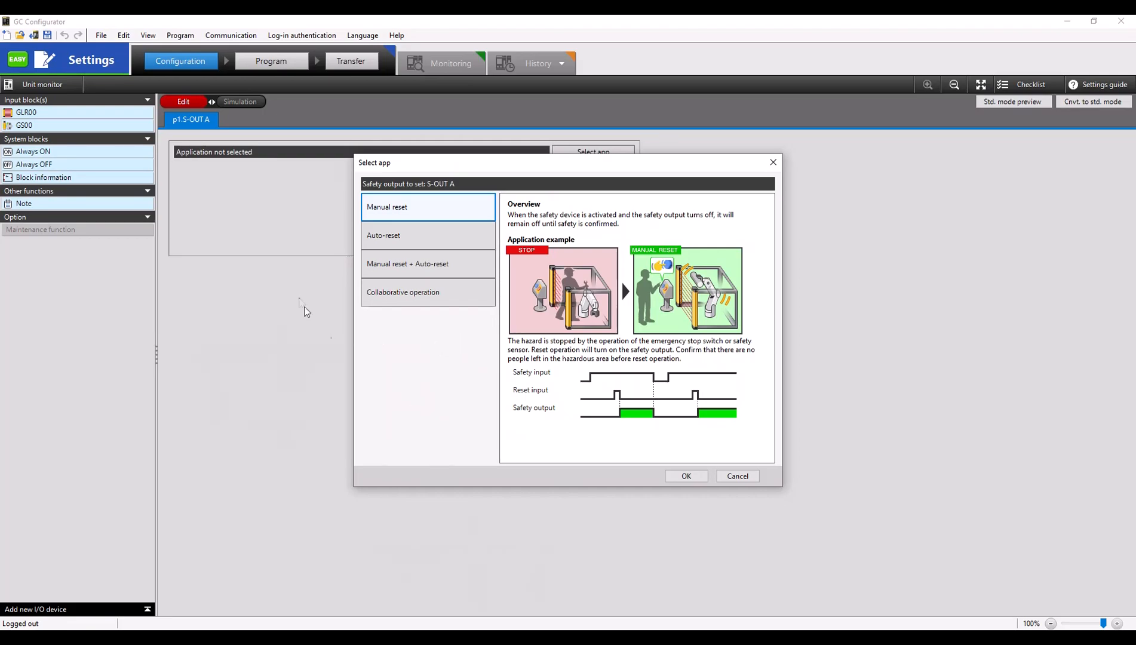
{"action": "left_click", "coordinate": [392, 235]}
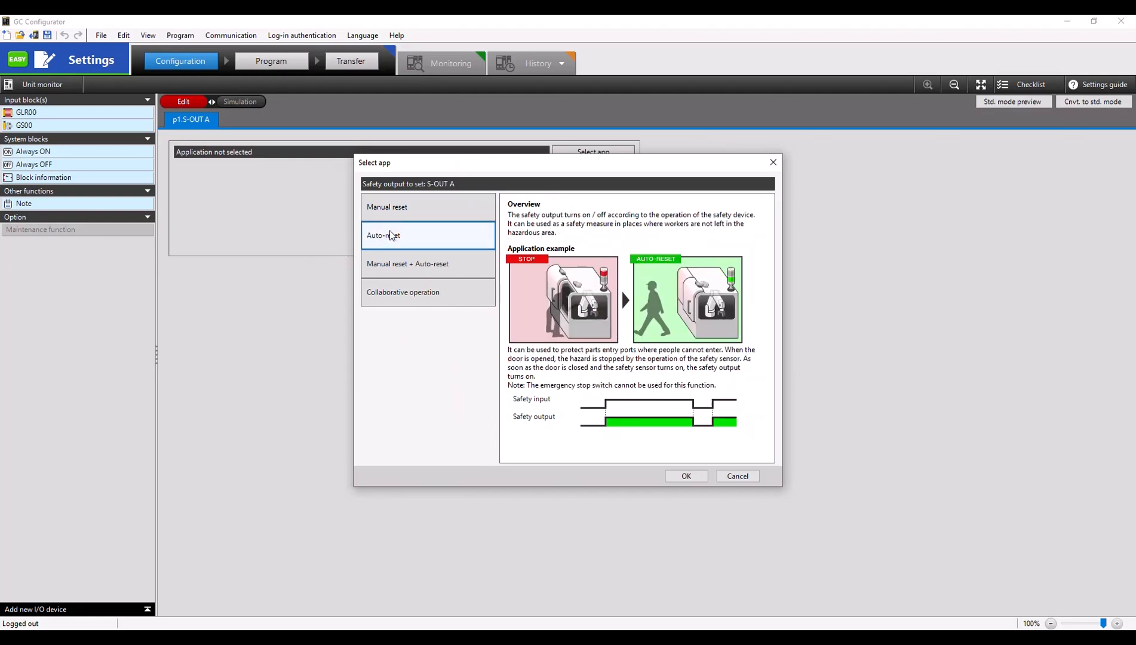
{"action": "mouse_move", "coordinate": [397, 267]}
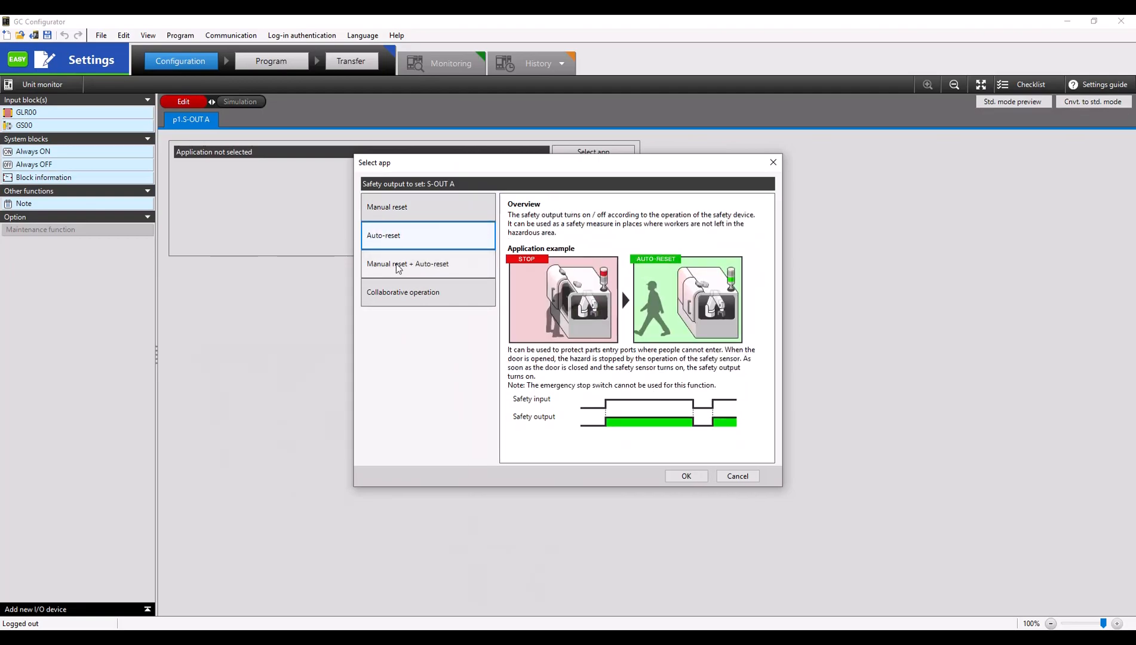
{"action": "left_click", "coordinate": [408, 263]}
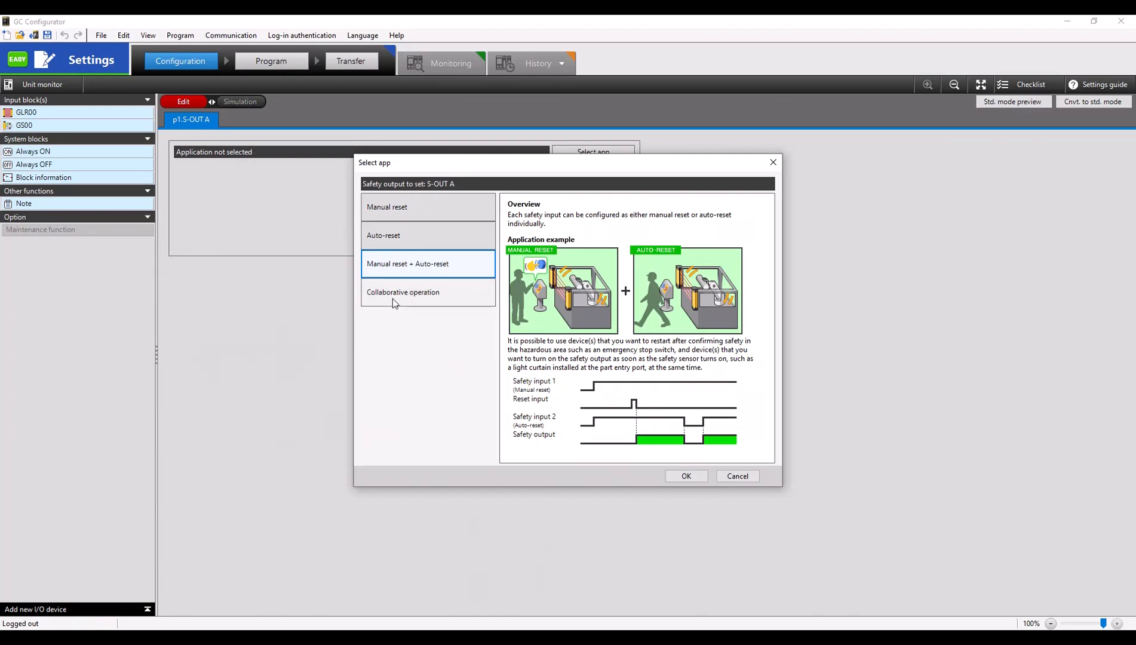
{"action": "left_click", "coordinate": [403, 291]}
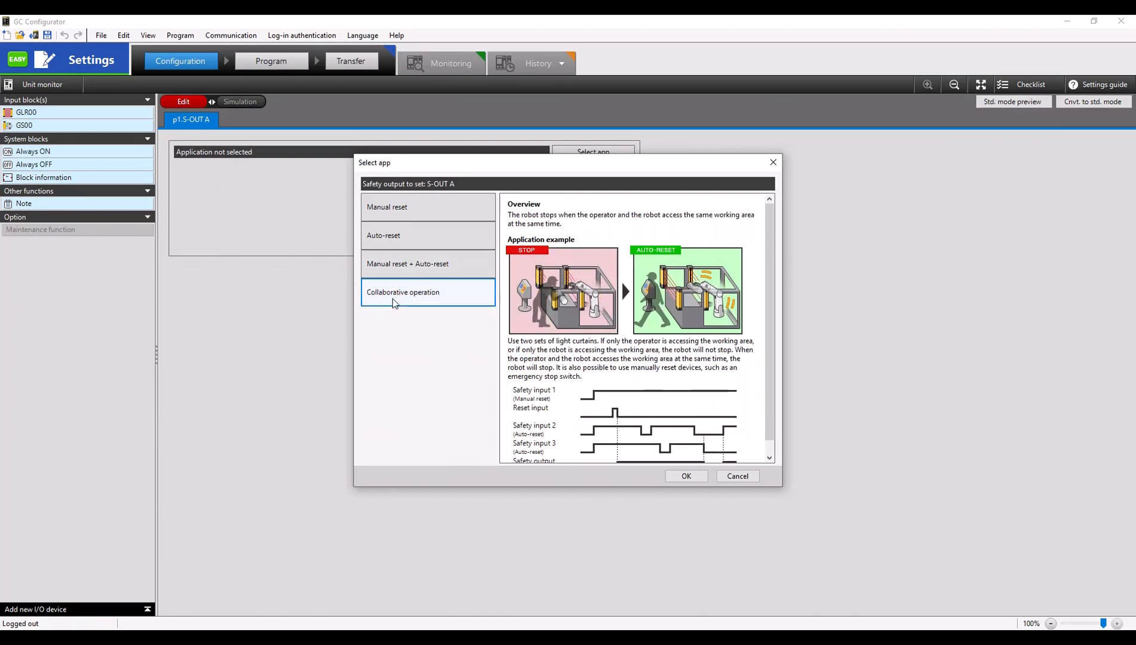
{"action": "mouse_move", "coordinate": [390, 238]}
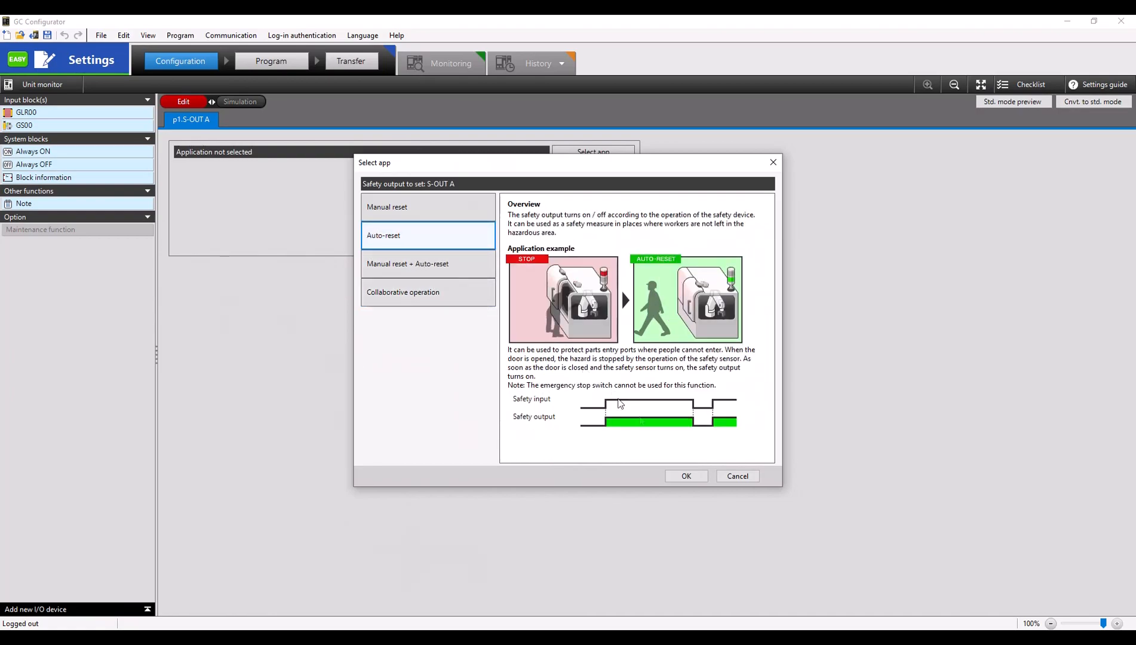
{"action": "left_click", "coordinate": [684, 477]}
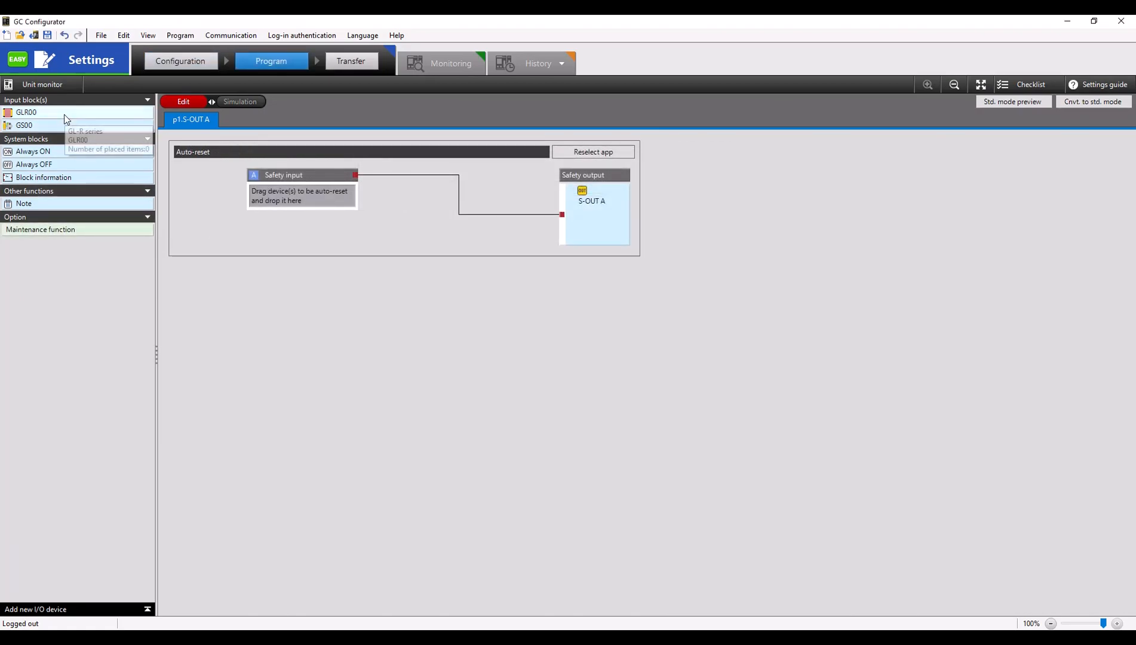
Add GLR00 to the safety input block feeding S-OUT A.
{"action": "left_click_drag", "start_coordinate": [26, 112], "coordinate": [301, 189]}
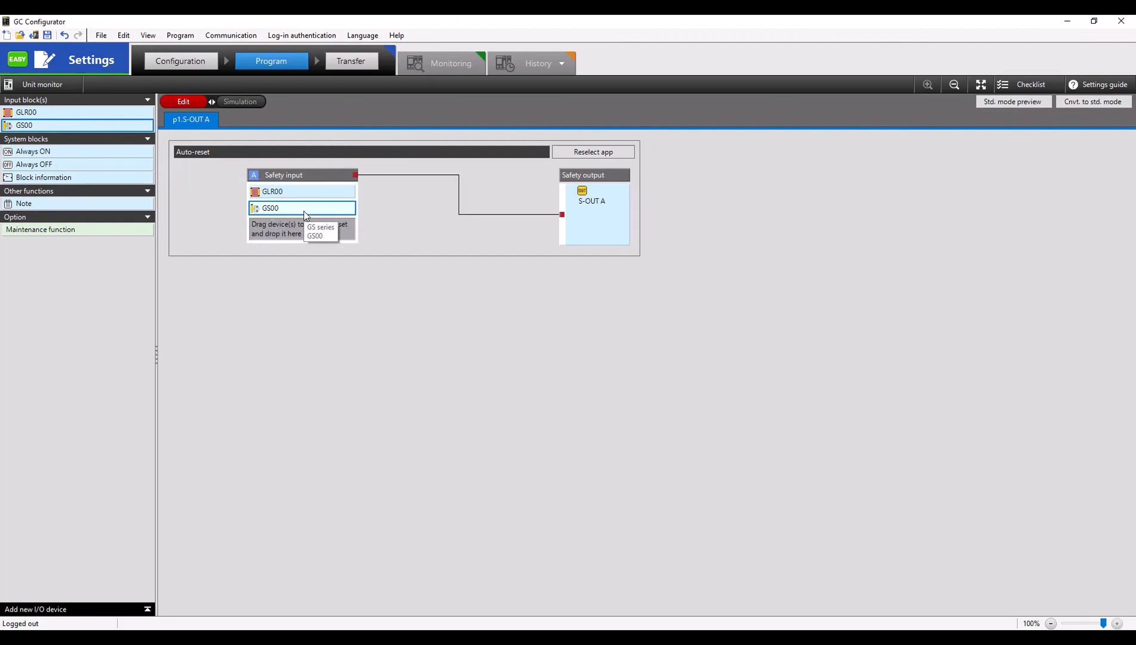
{"action": "mouse_move", "coordinate": [216, 228]}
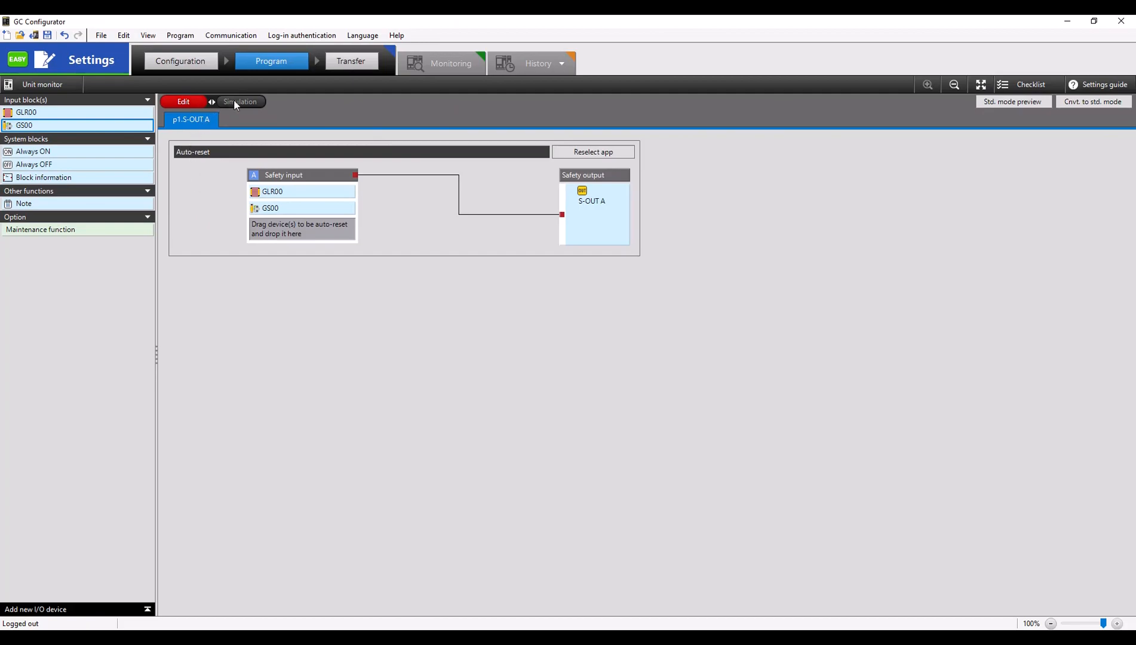
{"action": "left_click", "coordinate": [240, 101]}
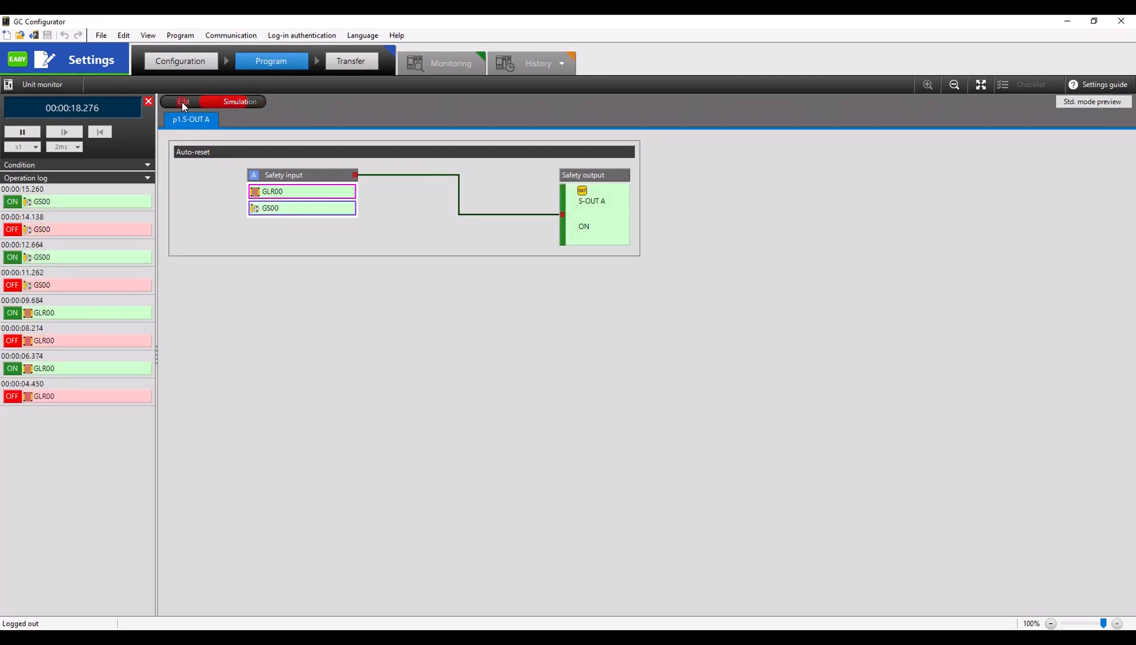
{"action": "left_click", "coordinate": [181, 102]}
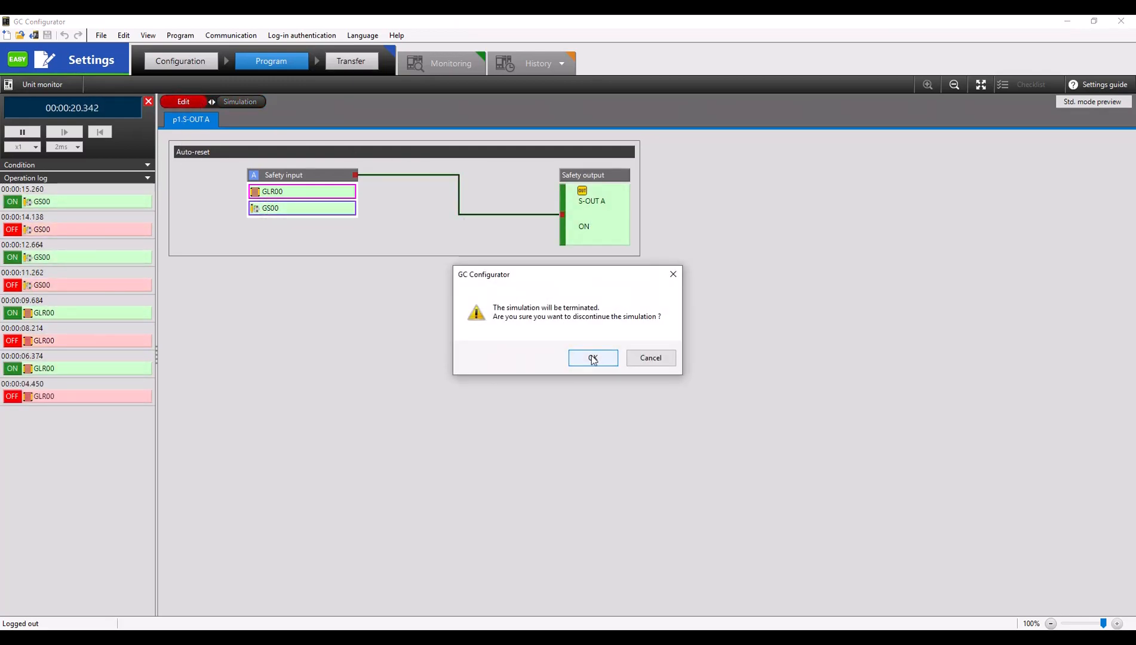
{"action": "left_click", "coordinate": [593, 358]}
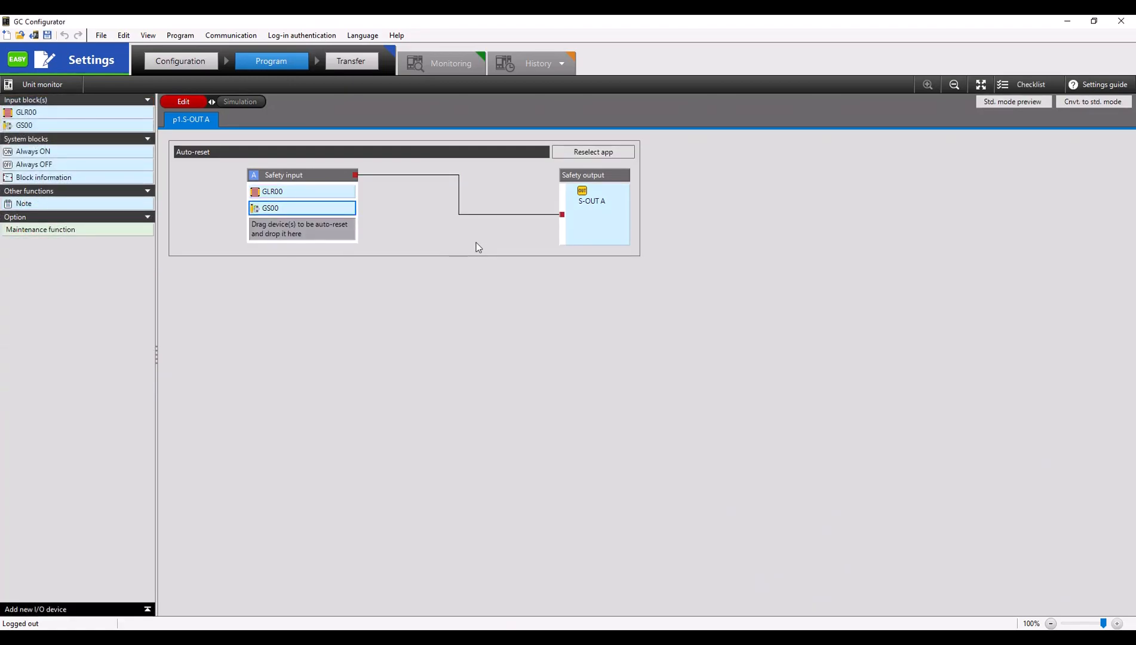